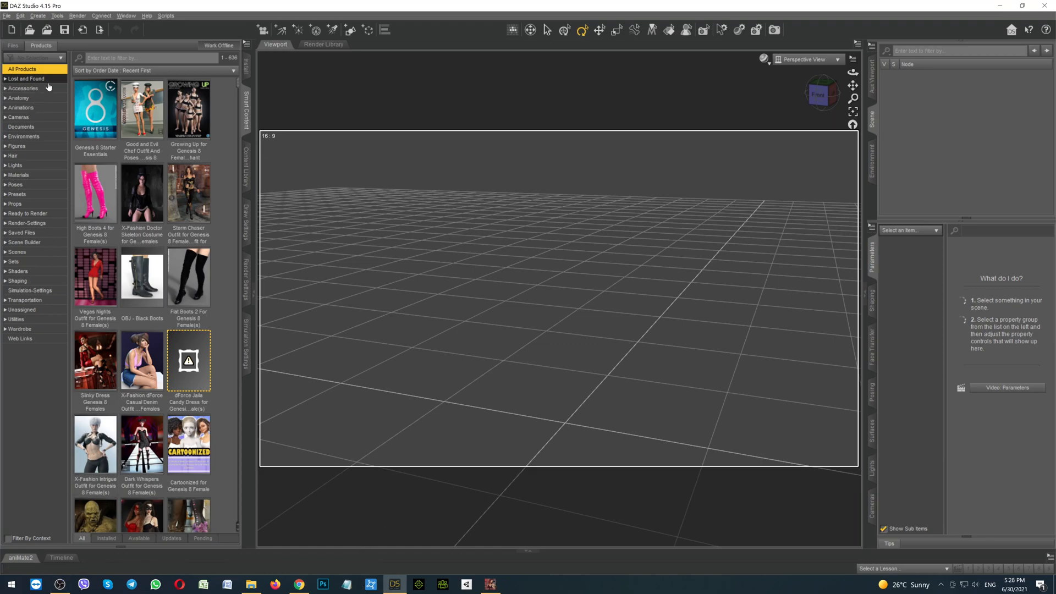
mouse_move(19, 146)
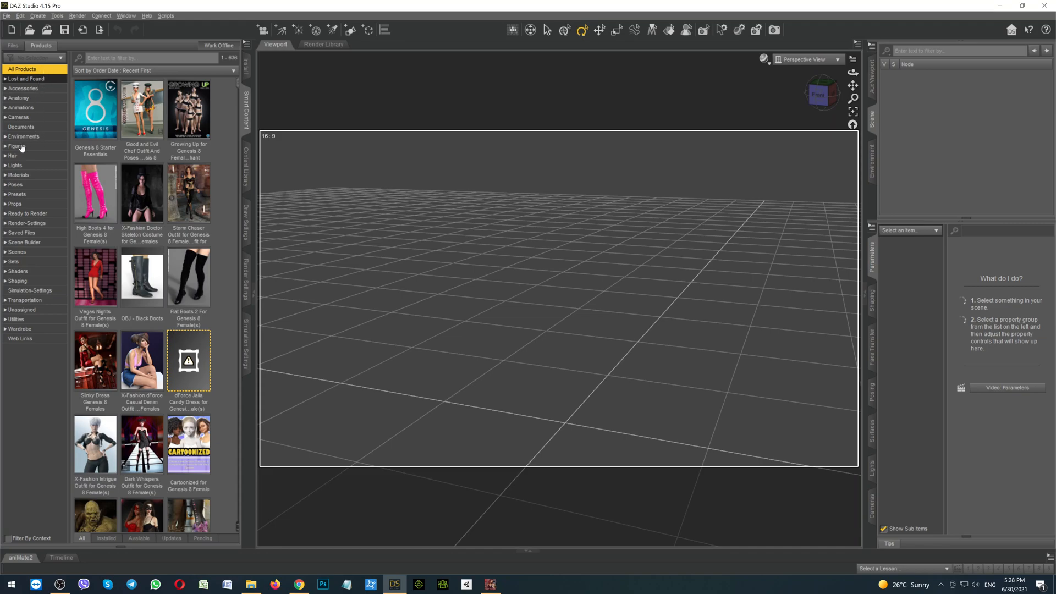
Load Genesis 8 Basic Female from the Genesis 8 Starter Essentials figures into the scene
left_click(17, 146)
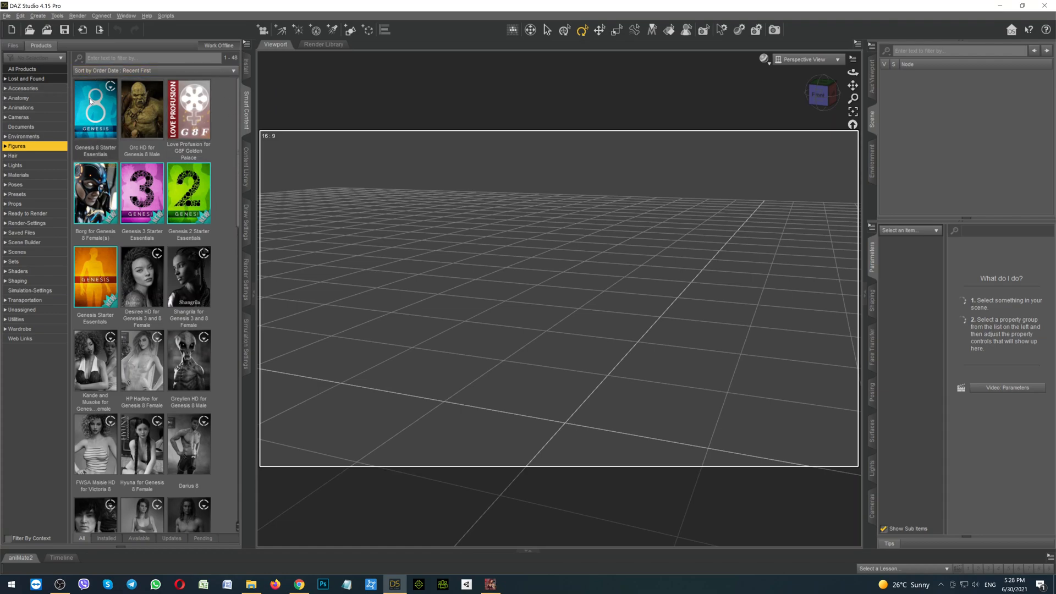
double_click(94, 107)
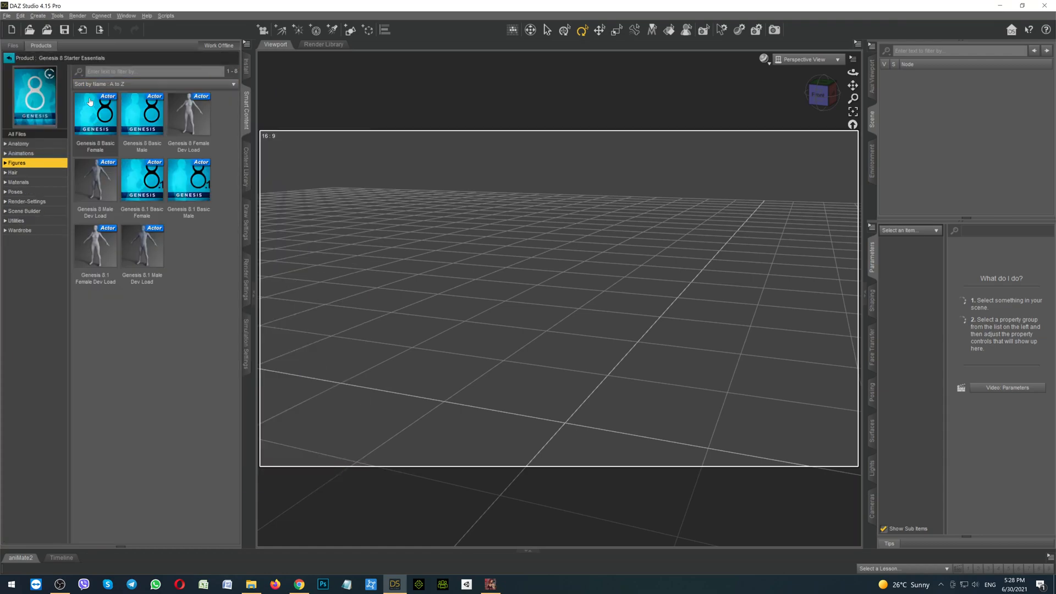
mouse_move(94, 113)
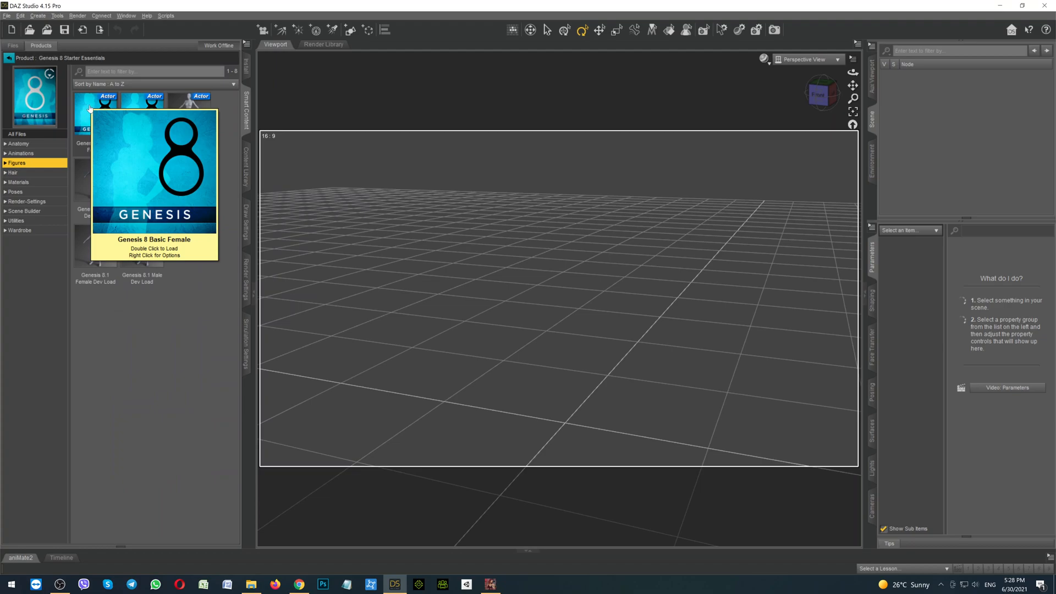
double_click(94, 114)
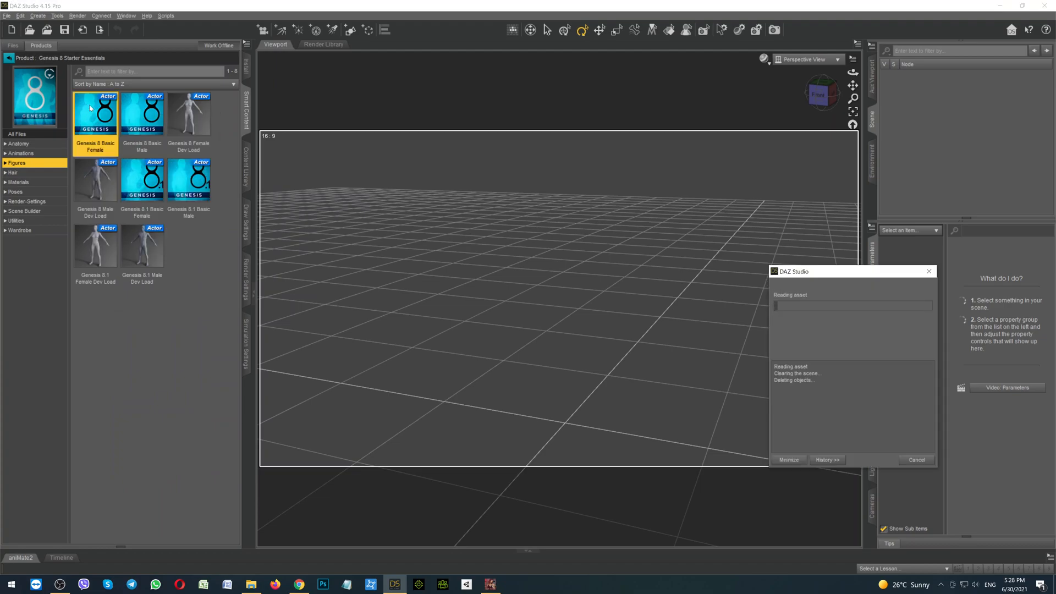
double_click(95, 113)
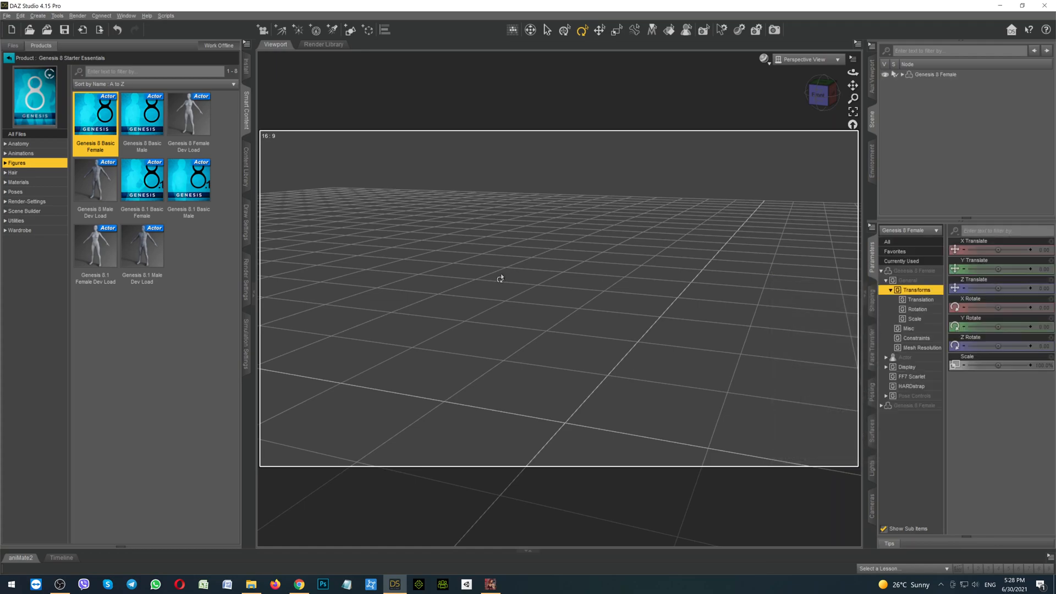
double_click(95, 113)
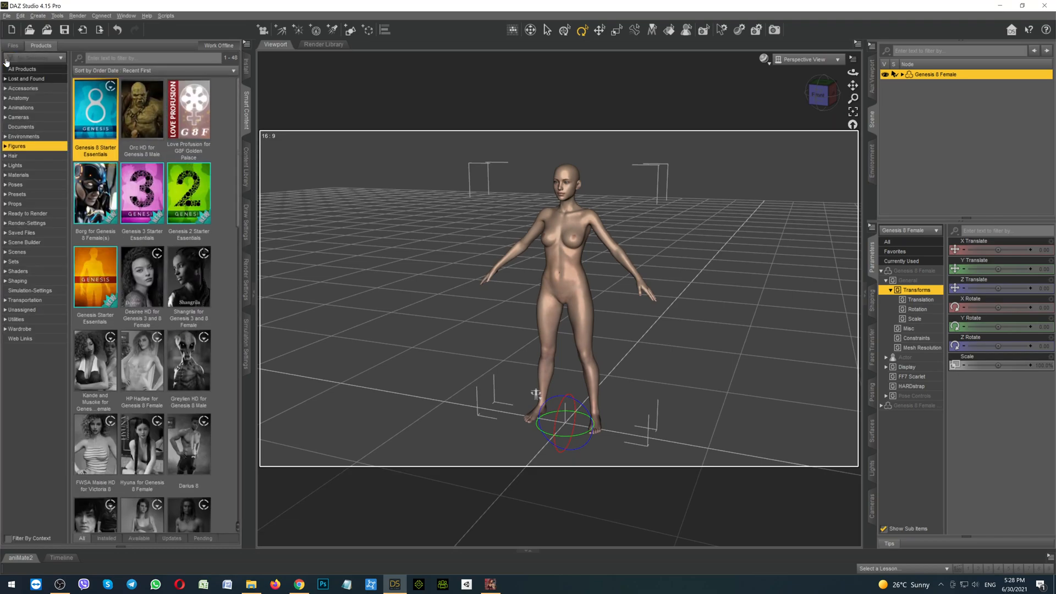
Apply the full Fashion America Outfit from the X-Fashion America wardrobe product to the figure
left_click(19, 329)
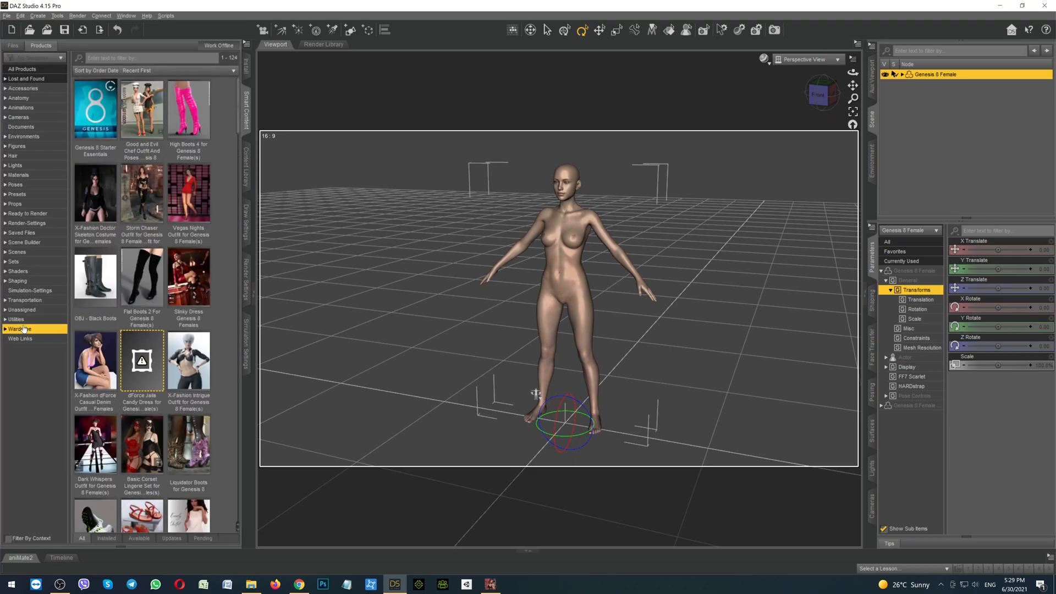
scroll("down", 3)
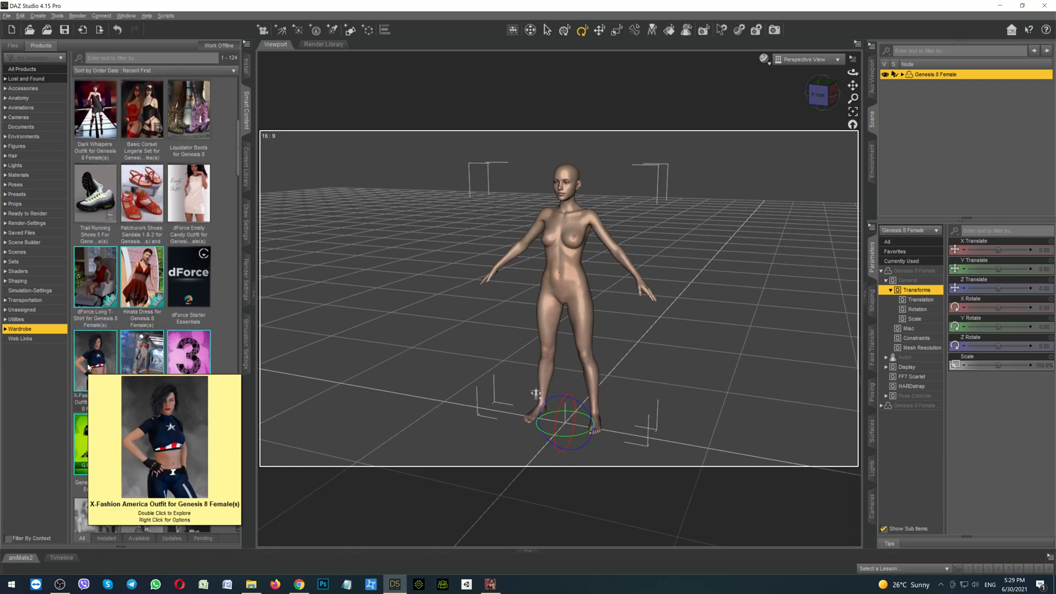
double_click(95, 354)
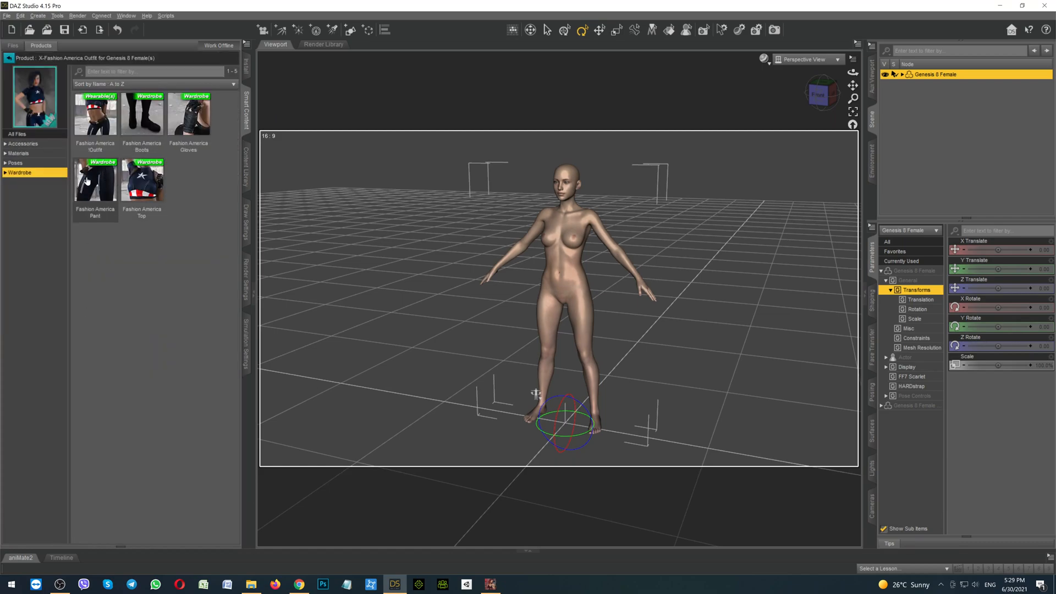
double_click(95, 178)
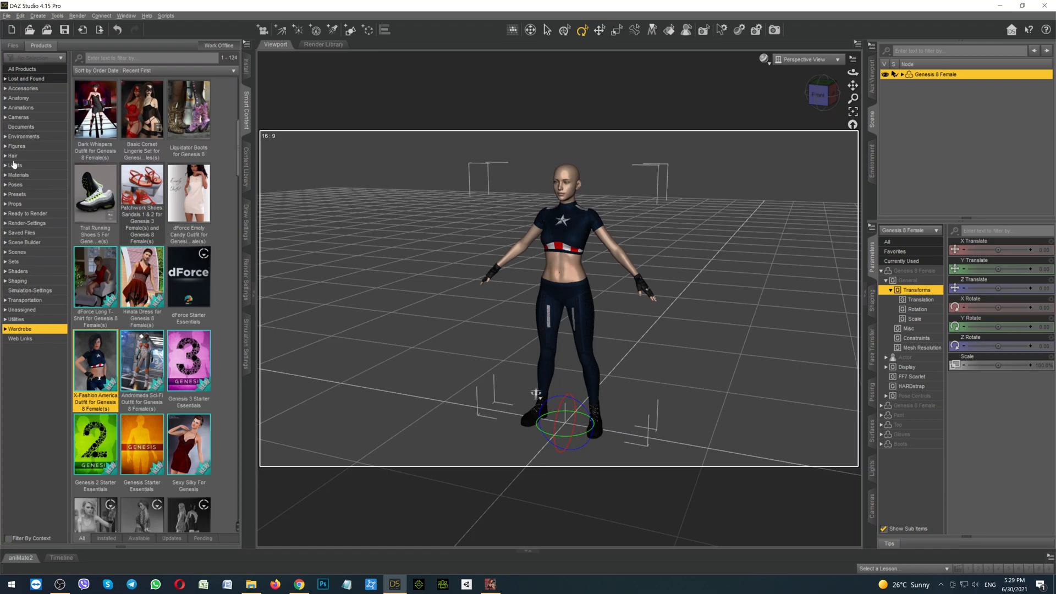
Add Voss Hair for Genesis 3 & 8 Female to the figure and expand her items in the Scene pane
left_click(12, 155)
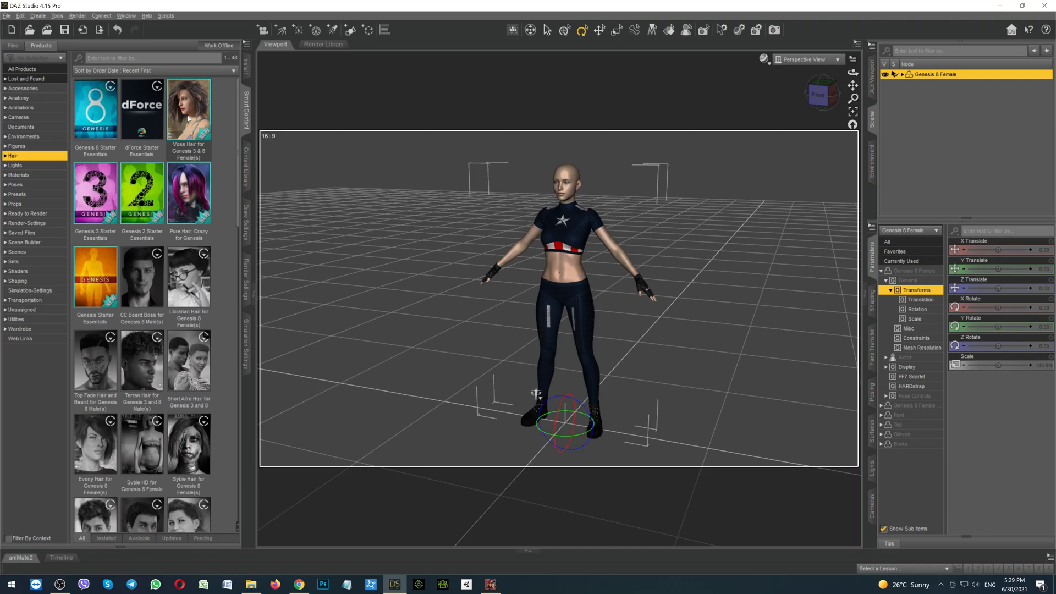
mouse_move(188, 109)
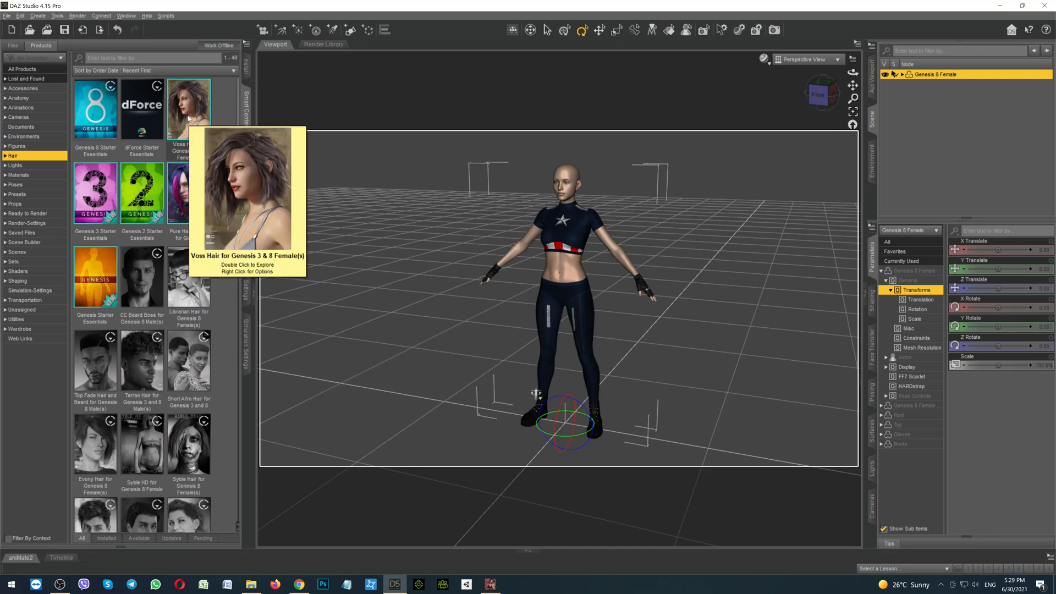
double_click(188, 108)
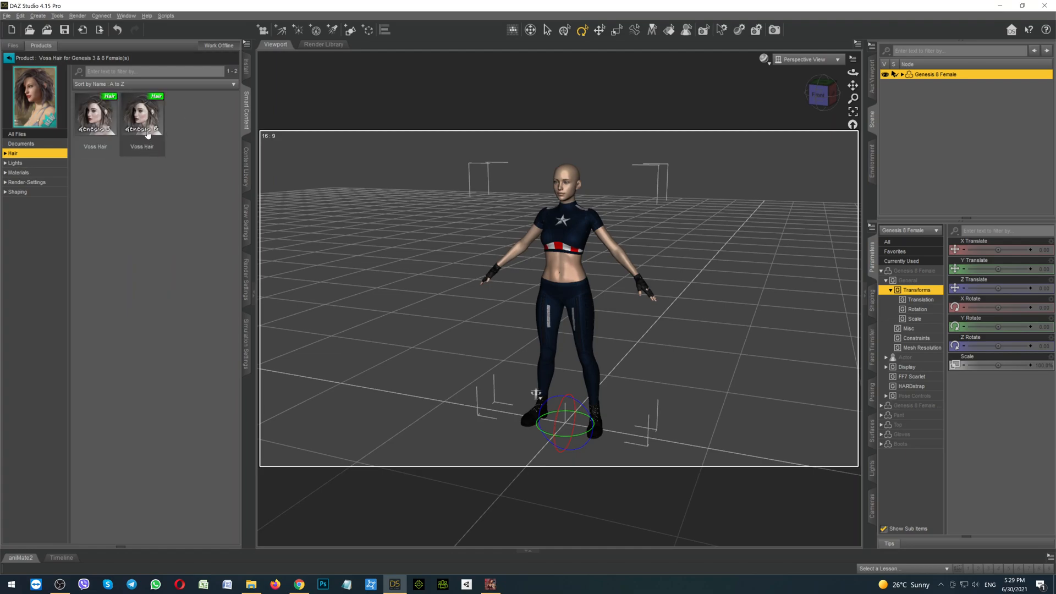
mouse_move(142, 114)
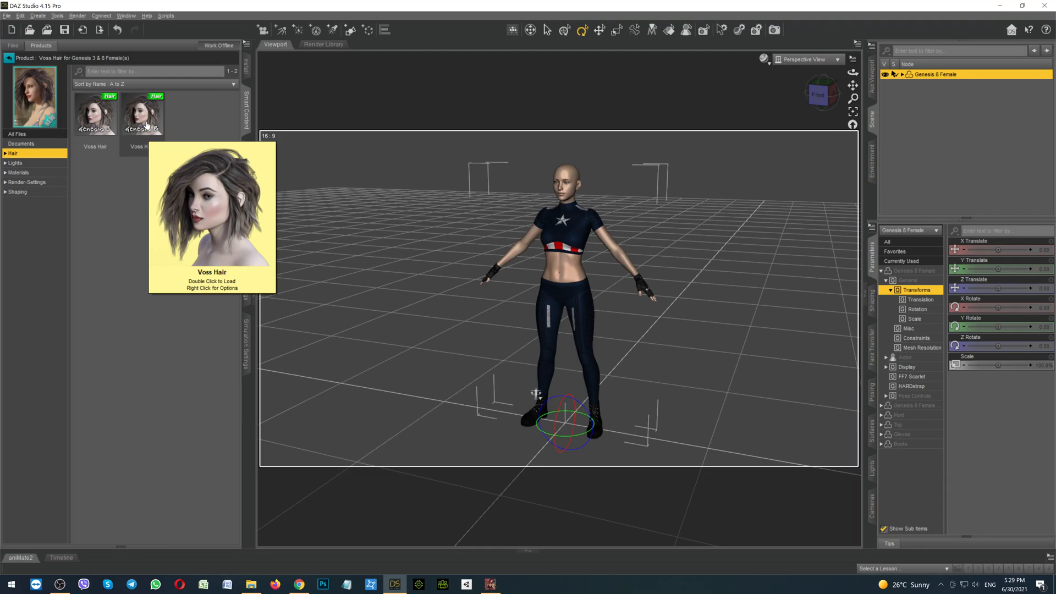
mouse_move(146, 142)
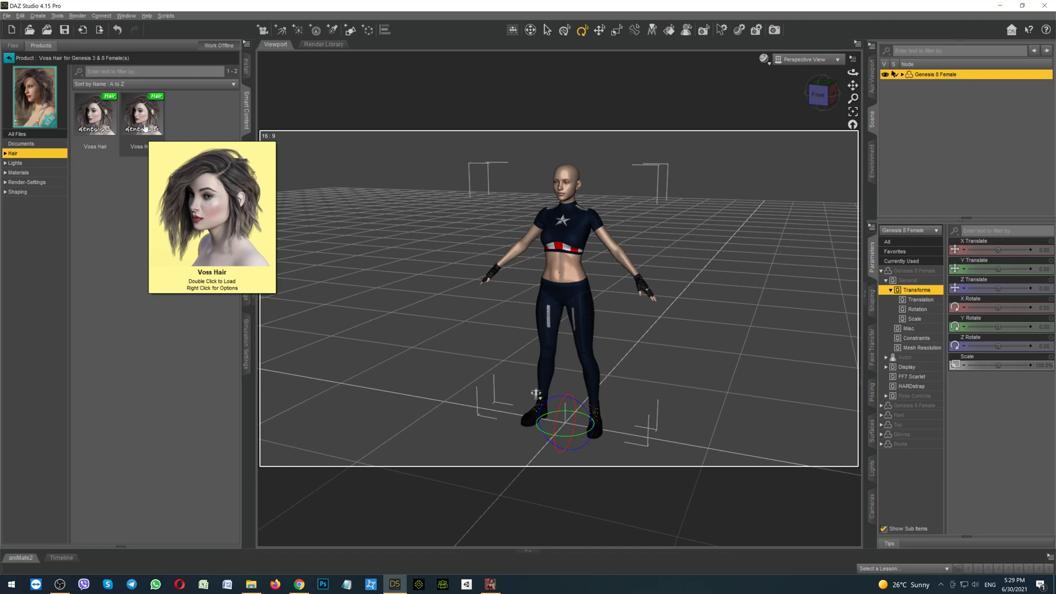
double_click(142, 113)
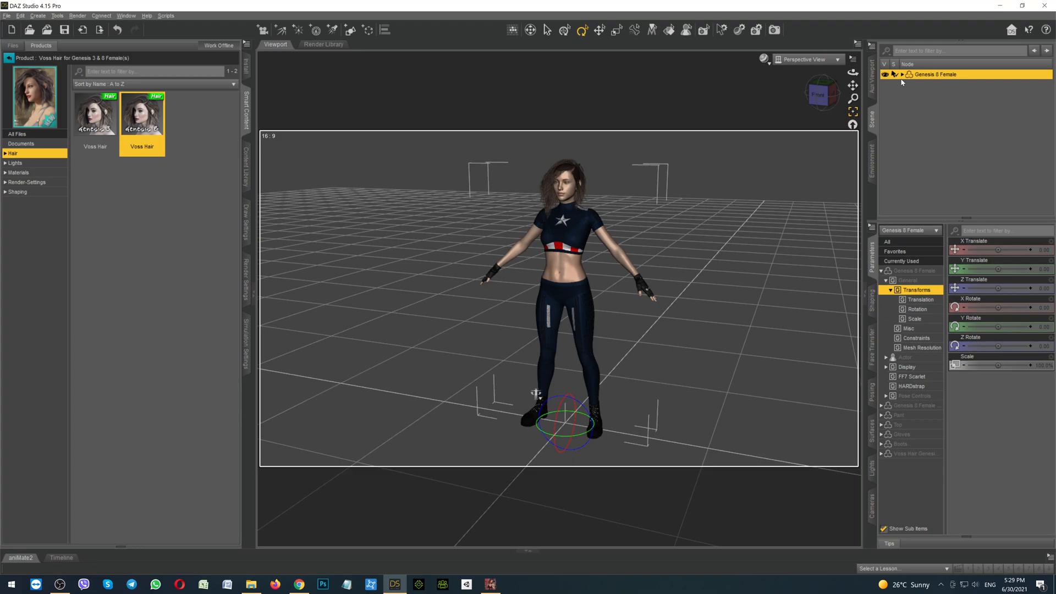
left_click(902, 74)
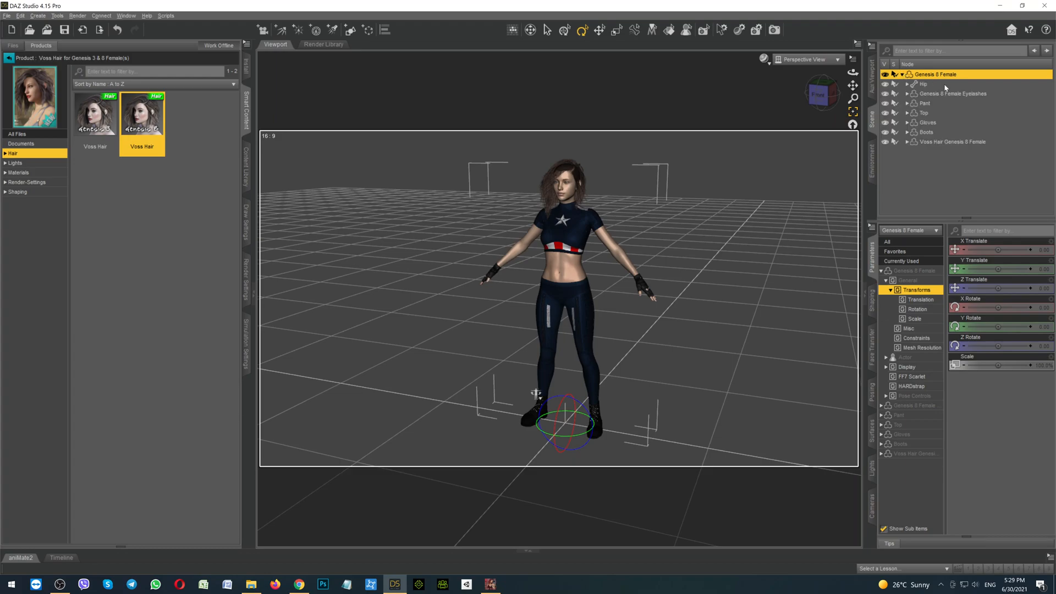
mouse_move(935, 145)
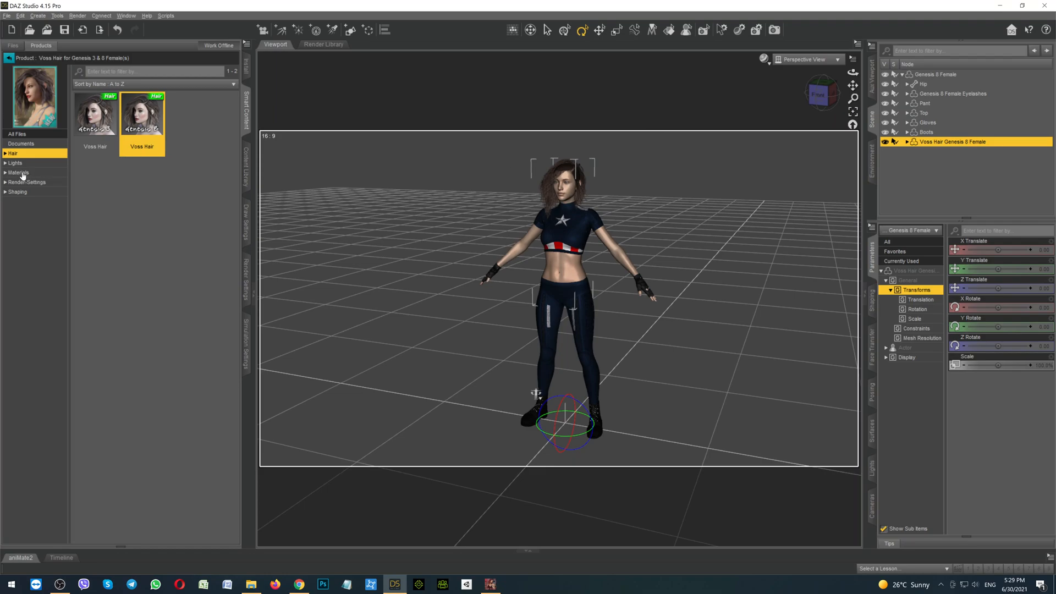
Apply the Voss 10 M BlueYellow Iray material preset to the Voss Hair
left_click(18, 173)
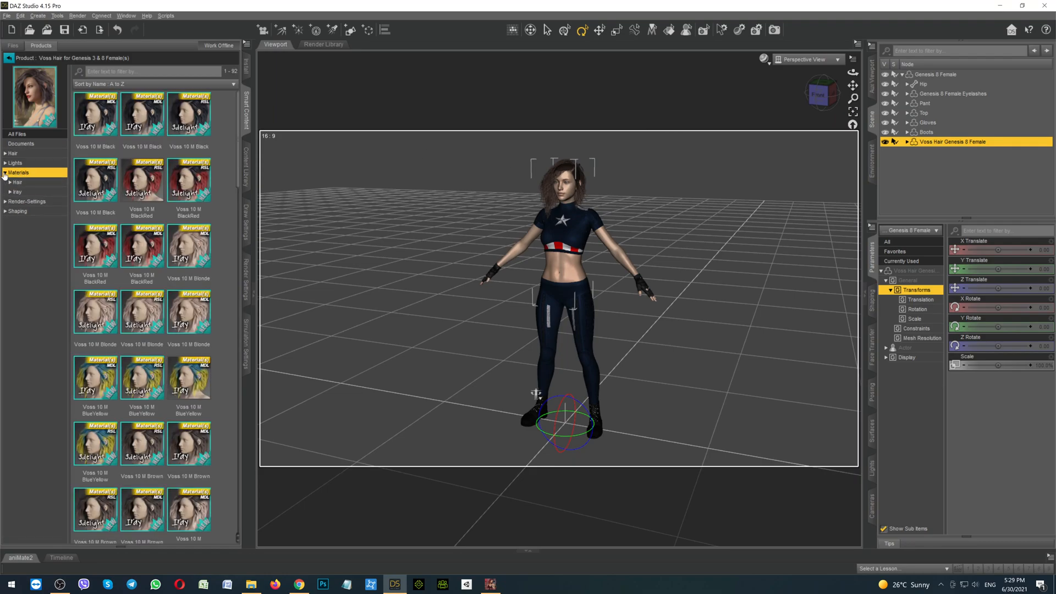
left_click(16, 191)
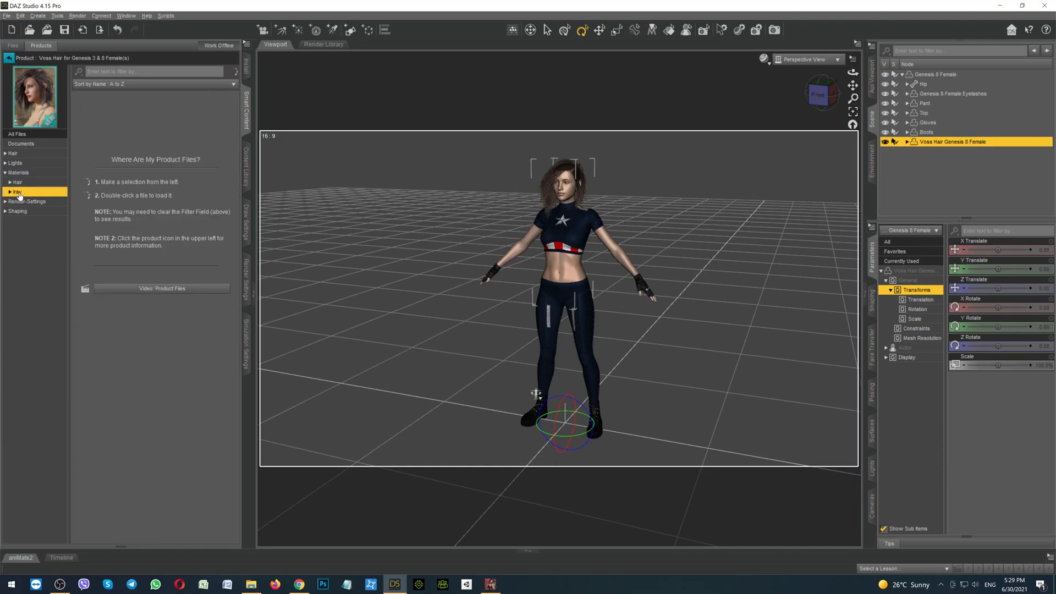
left_click(15, 192)
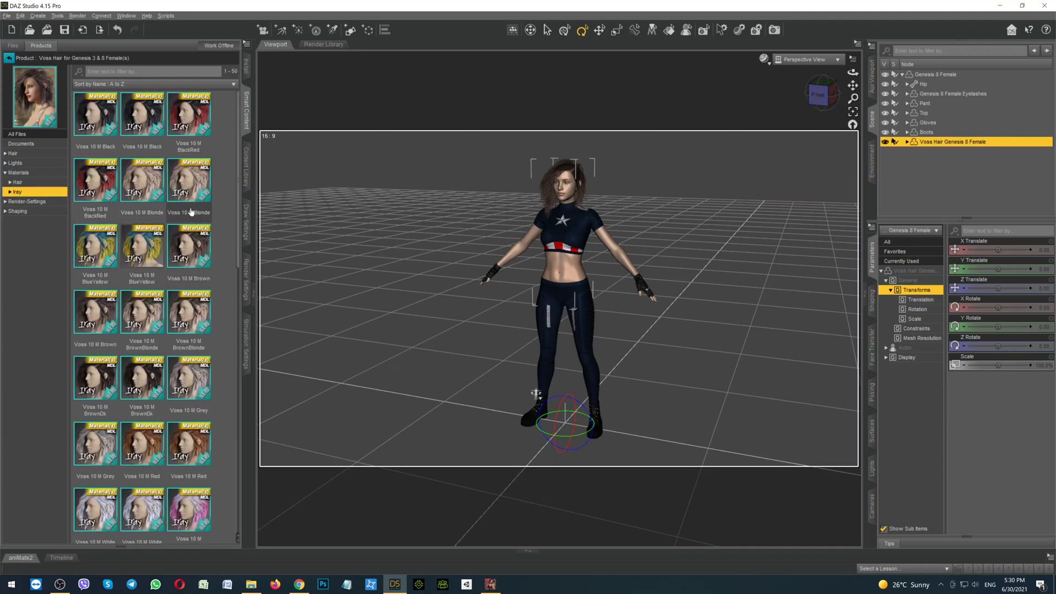
left_click(142, 248)
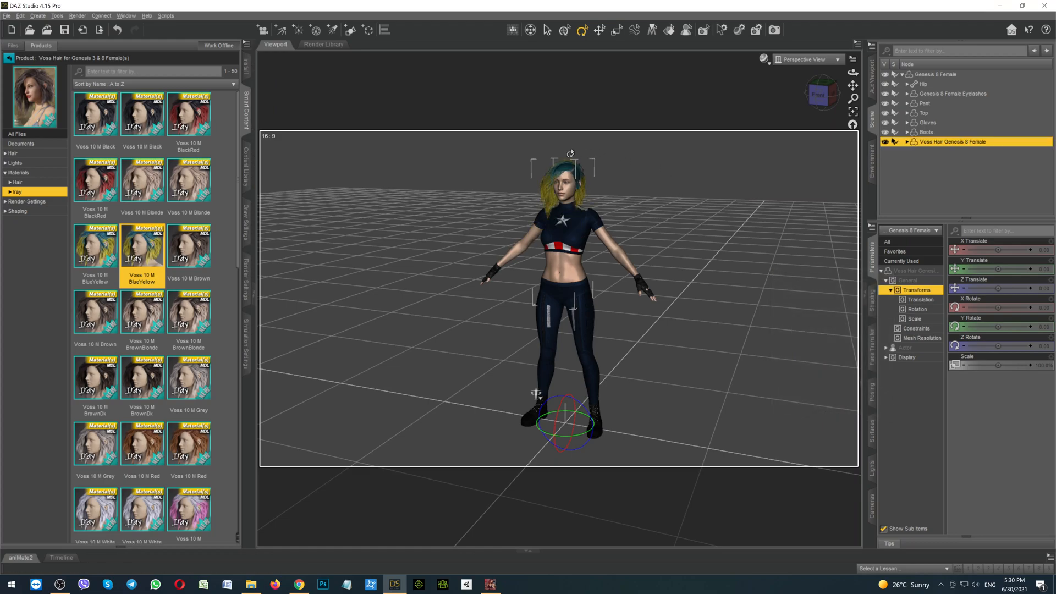
mouse_move(725, 180)
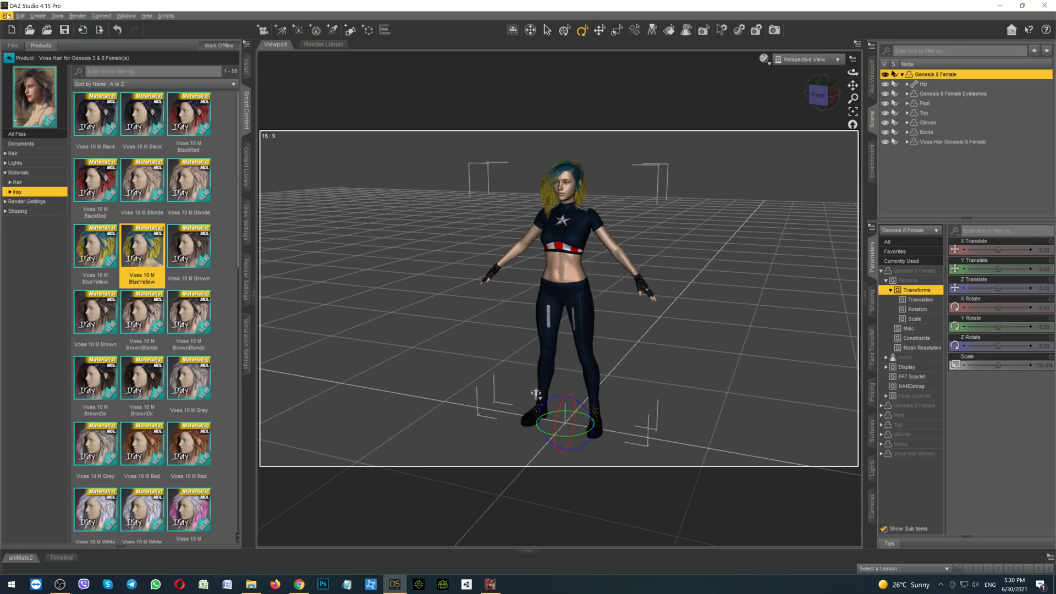
Start a File > Export of the scene and name the FBX file MyModel
left_click(7, 16)
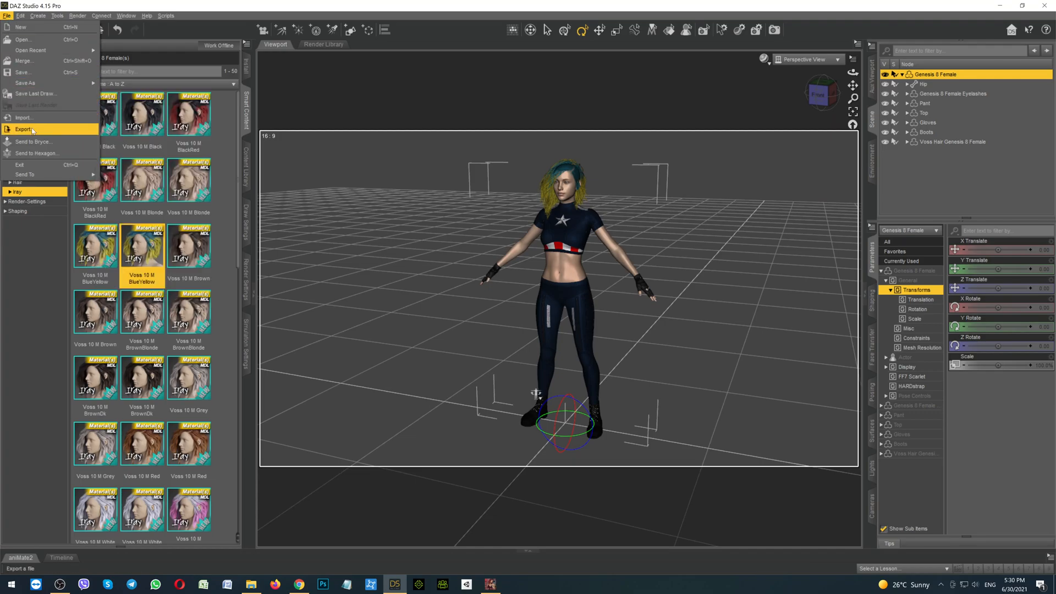
left_click(23, 129)
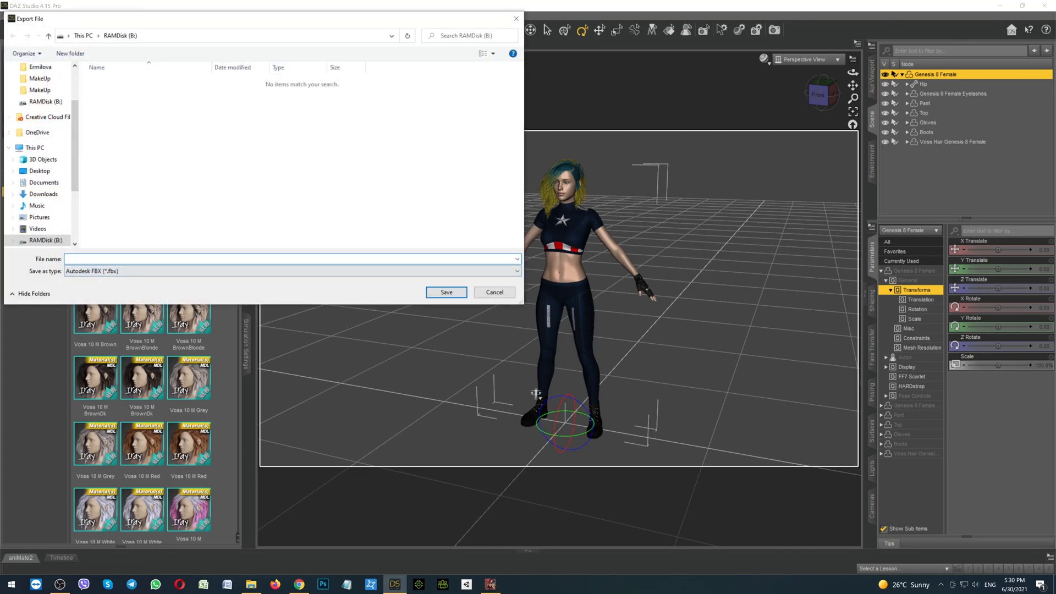
type("M")
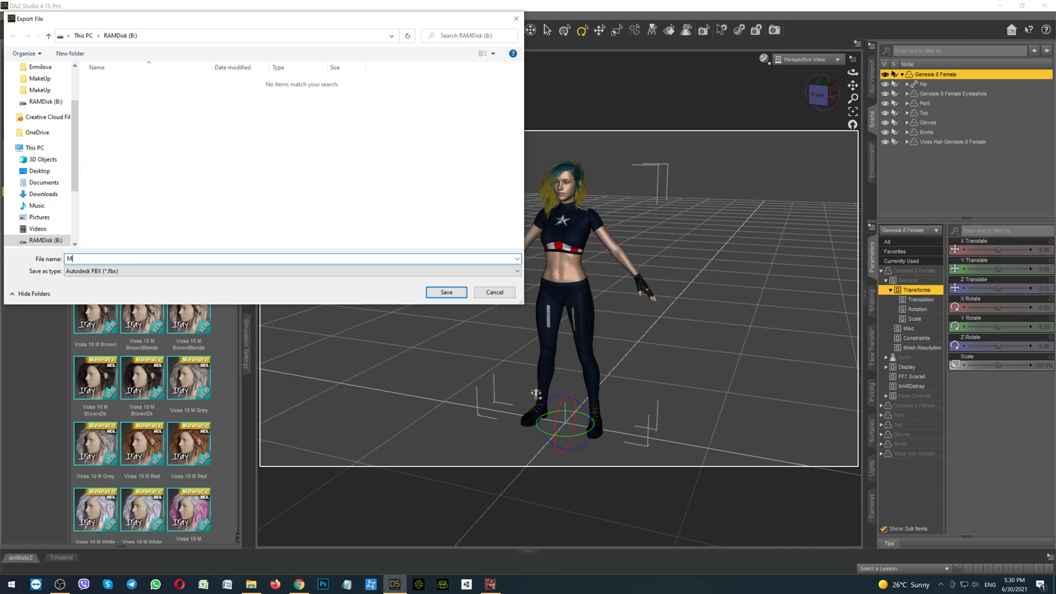
type("yModel")
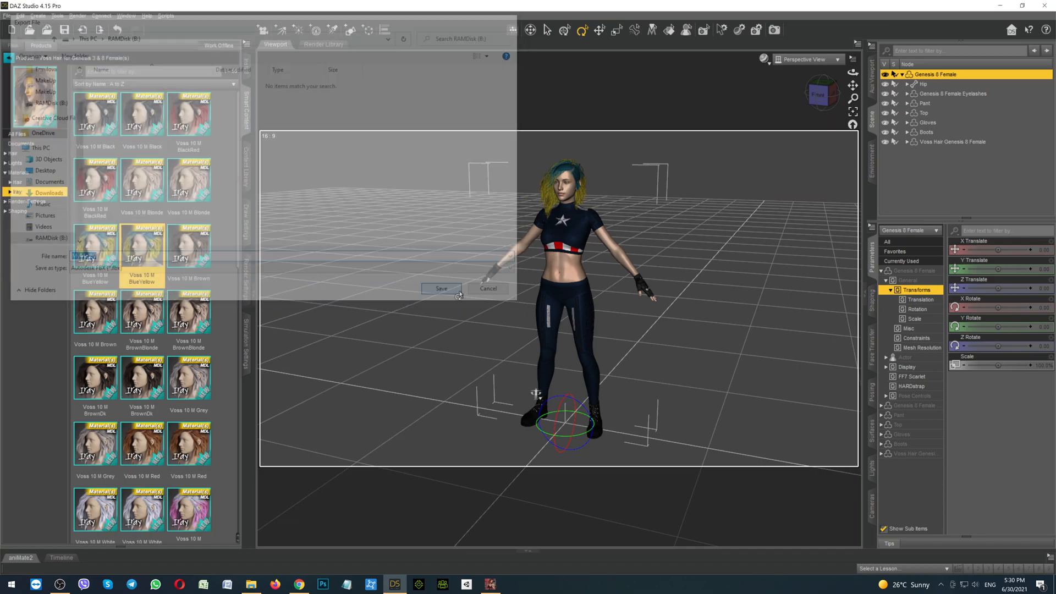
left_click(441, 288)
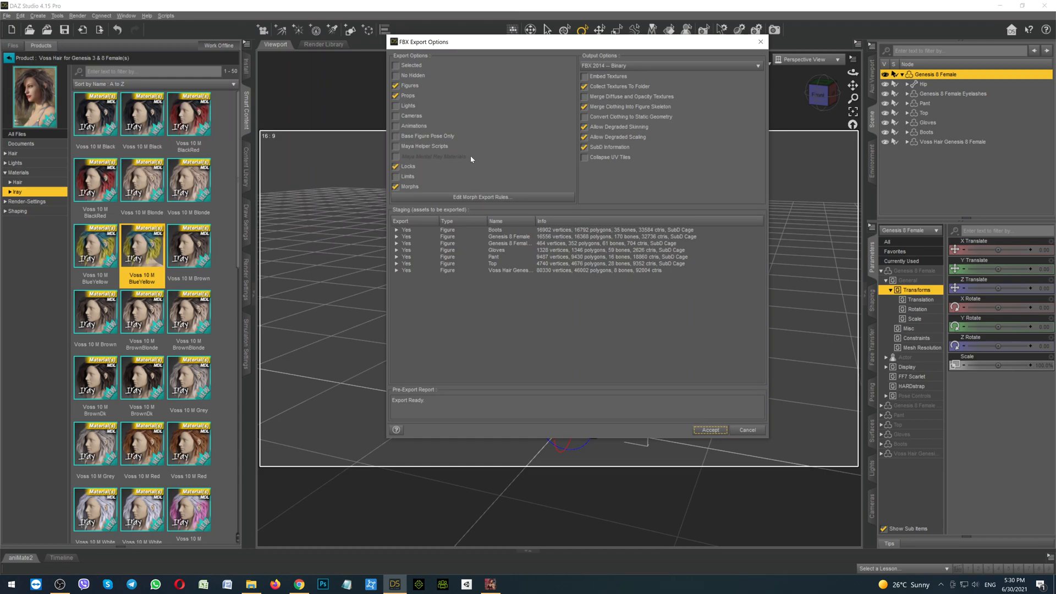
mouse_move(364, 77)
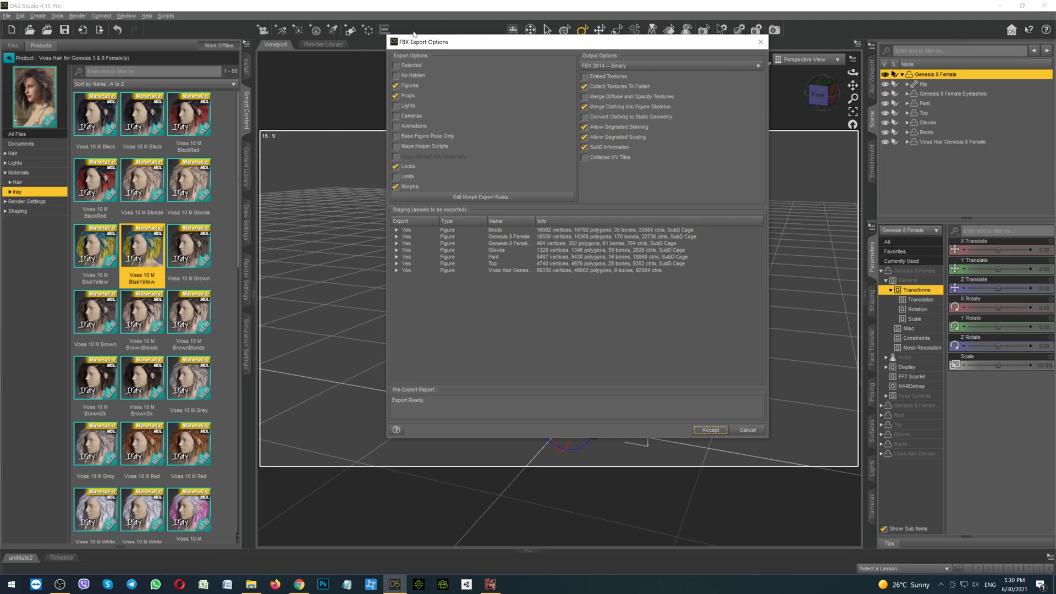
left_click(395, 85)
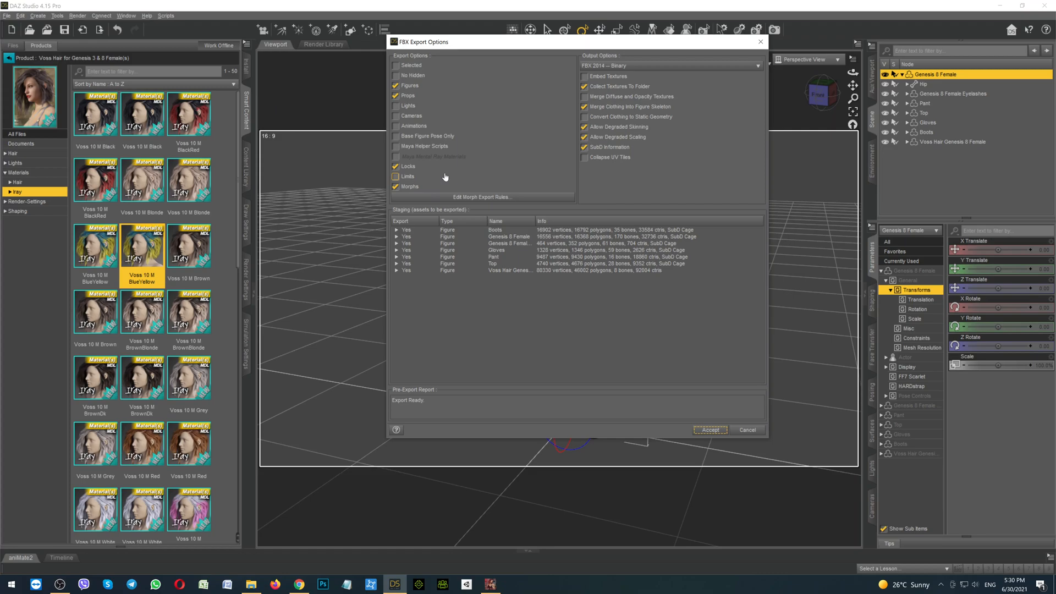
mouse_move(482, 197)
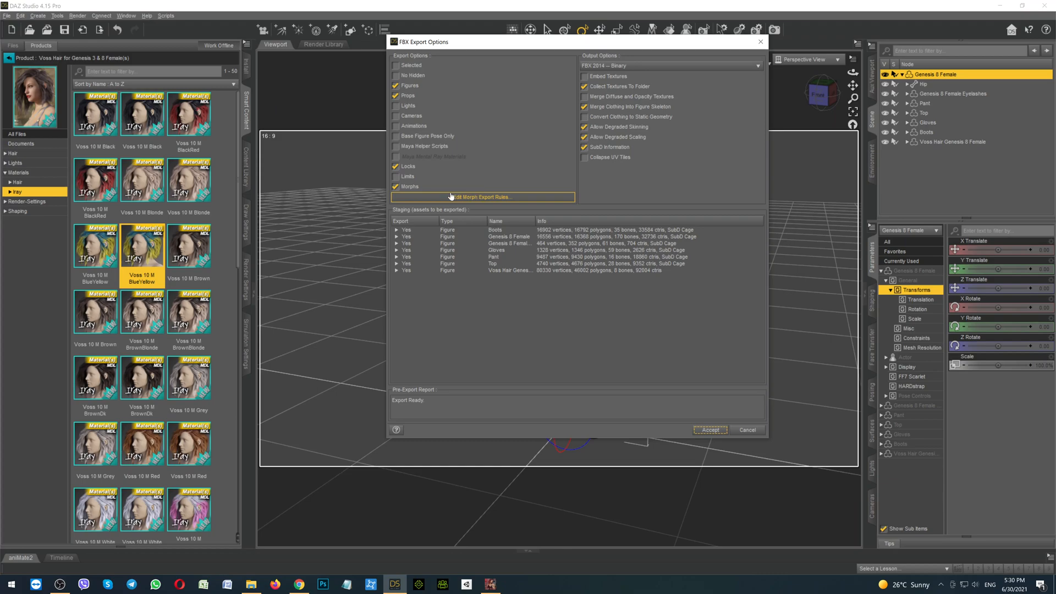
mouse_move(496, 202)
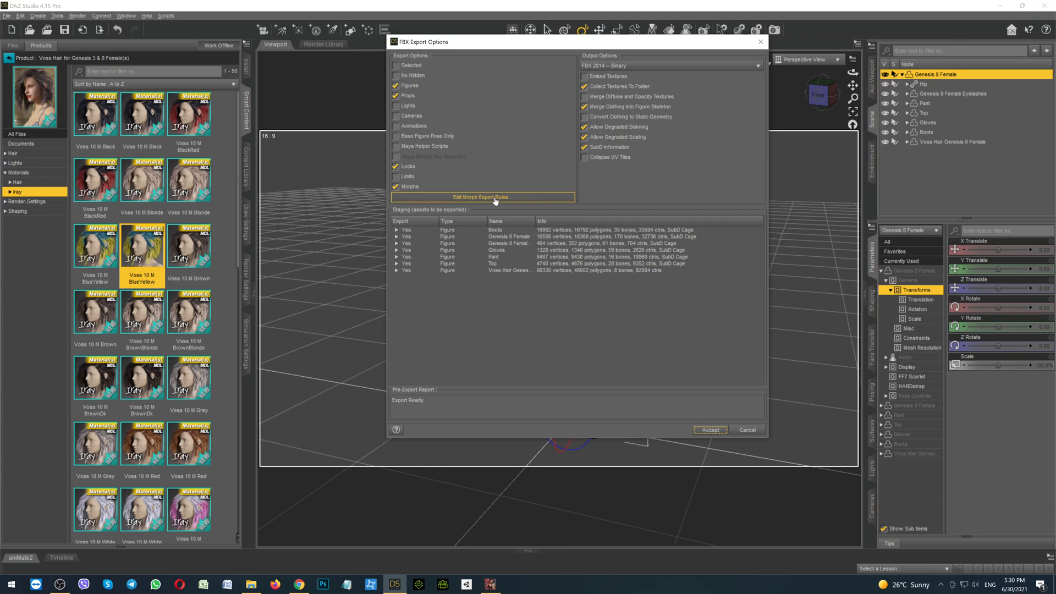
Review the FBX morph export rules for eCTRLv and eCTRLMouthOpen with everything else baked
left_click(481, 197)
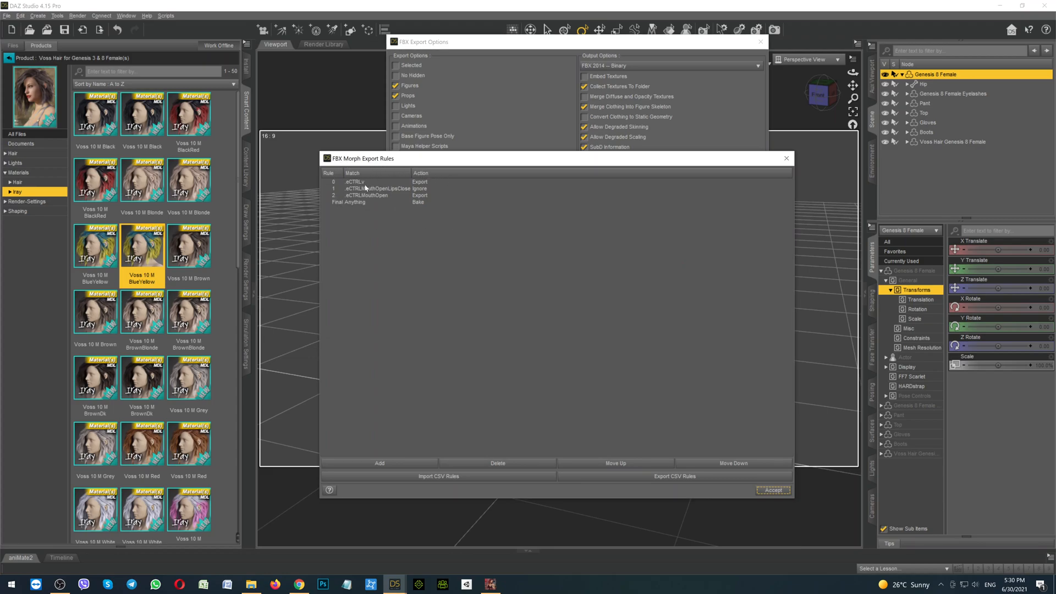
mouse_move(365, 188)
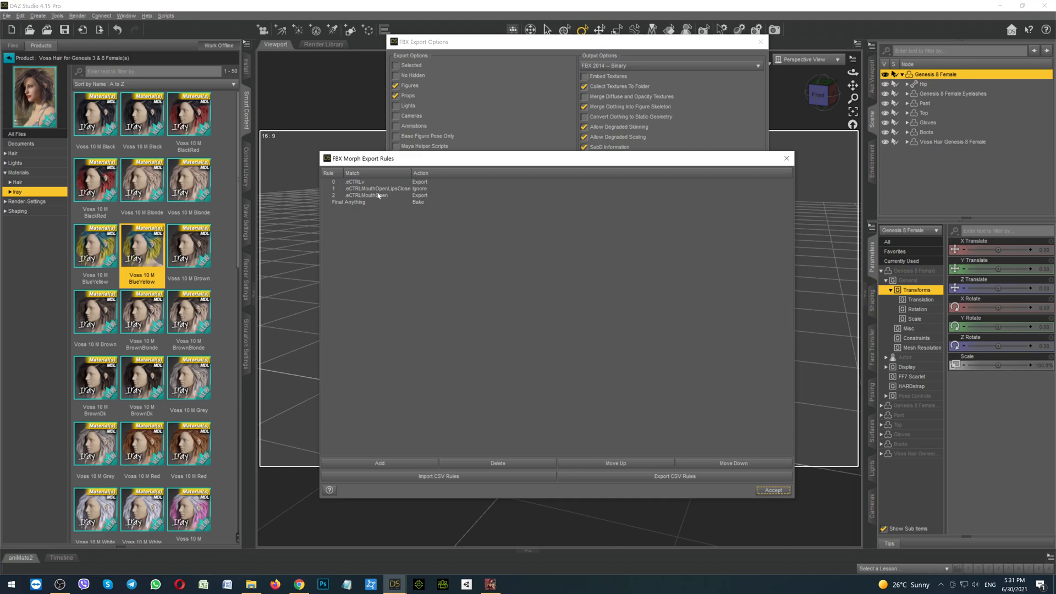
mouse_move(386, 199)
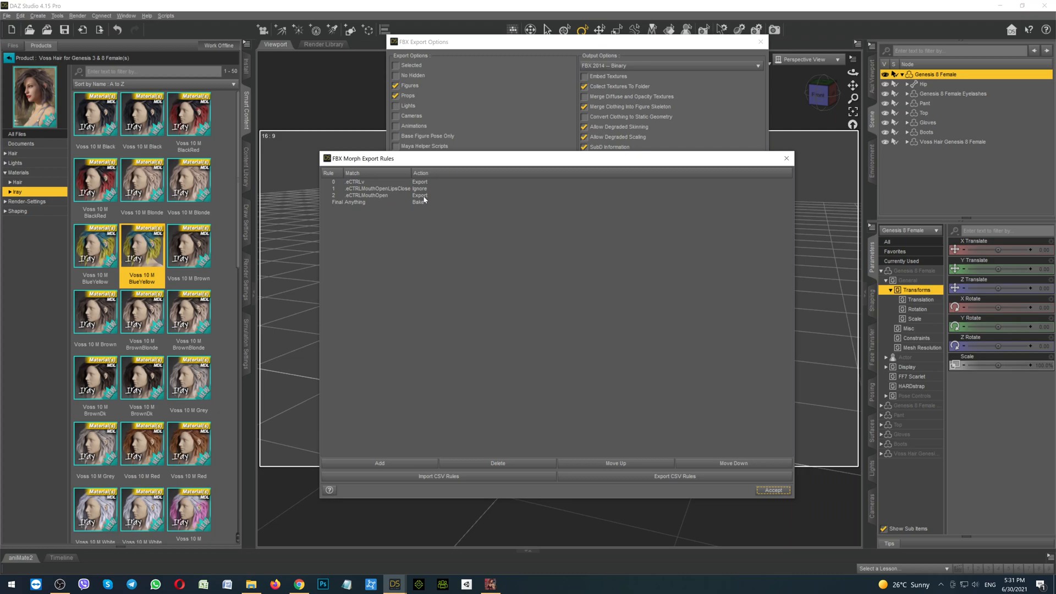
mouse_move(487, 216)
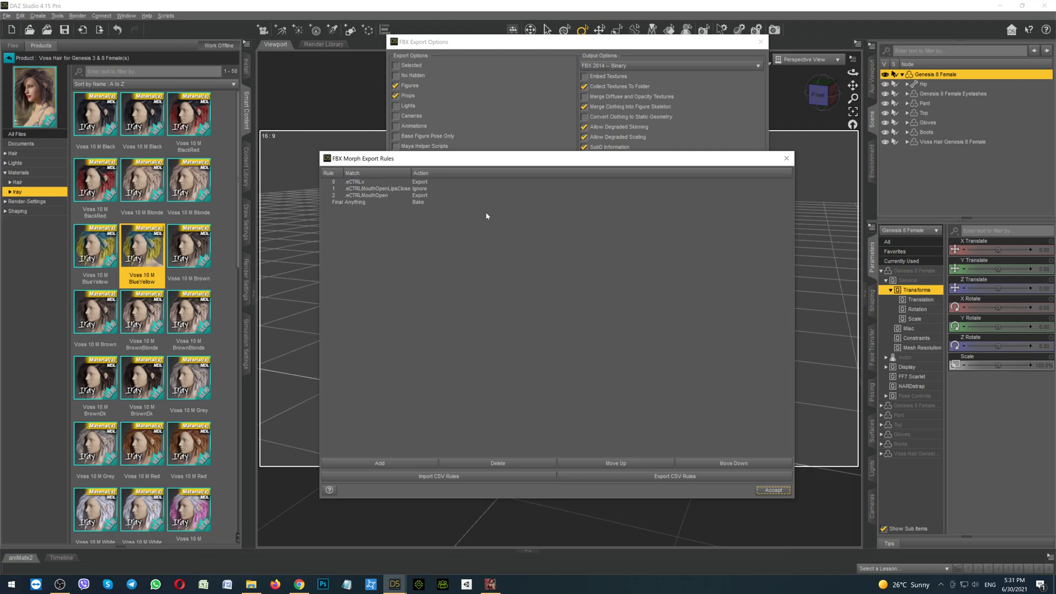
mouse_move(773, 490)
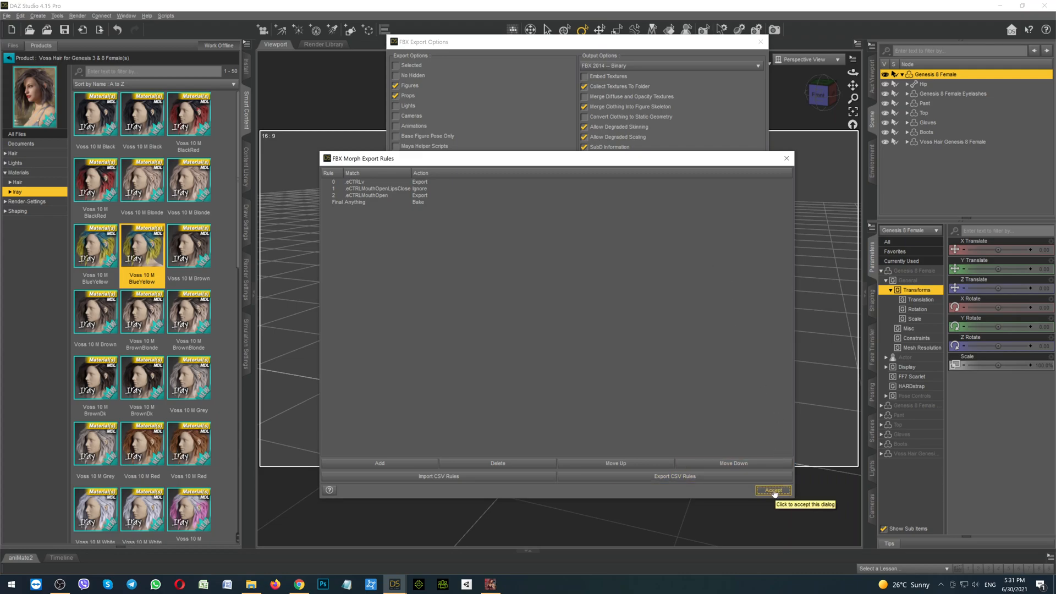
Accept the morph rules and export with FBX 2014 – Binary output format
left_click(773, 491)
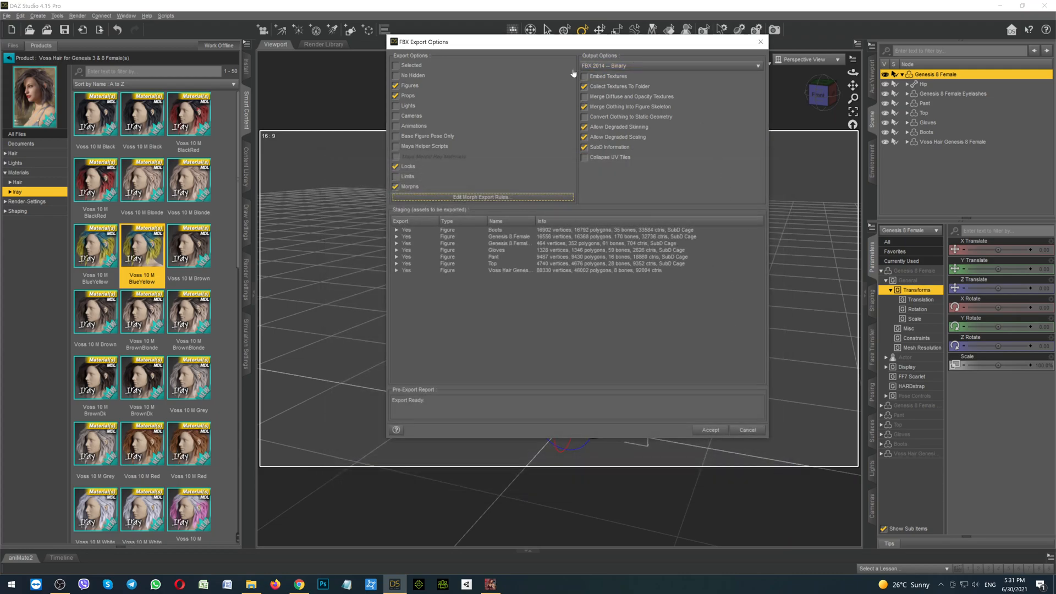
left_click(670, 65)
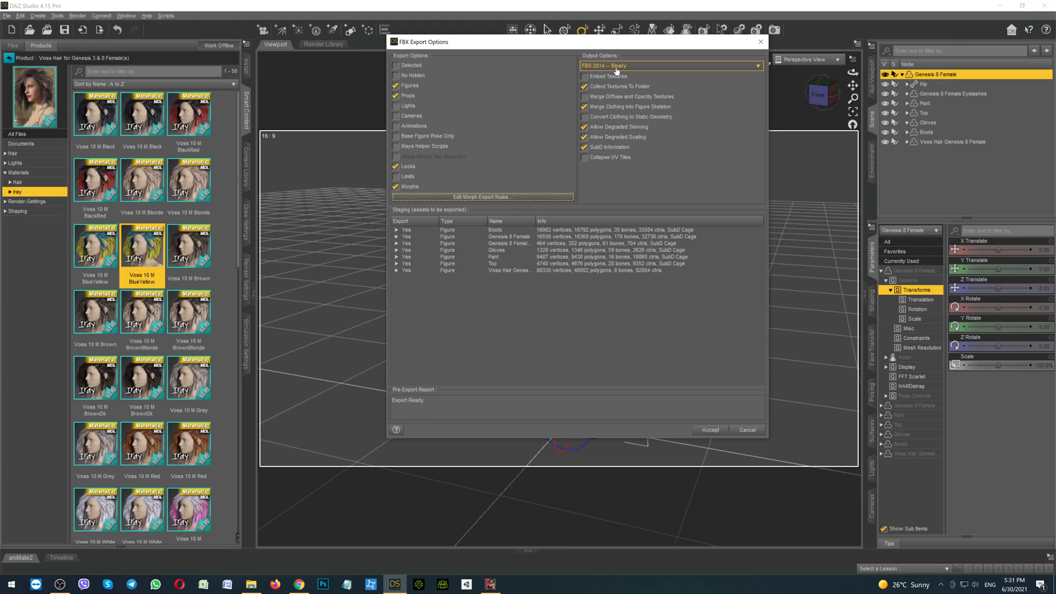
left_click(670, 65)
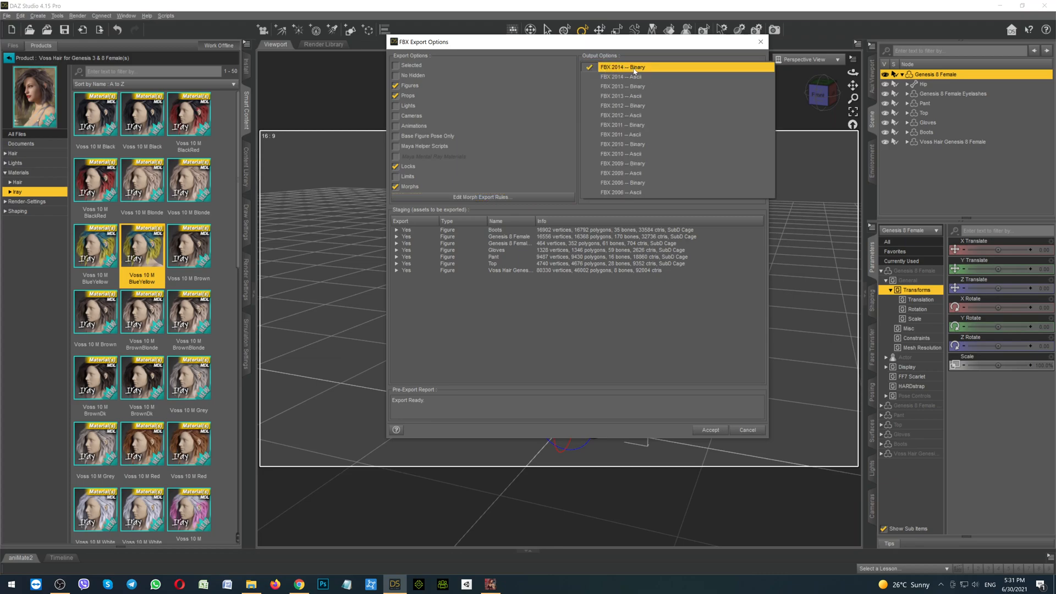
left_click(623, 67)
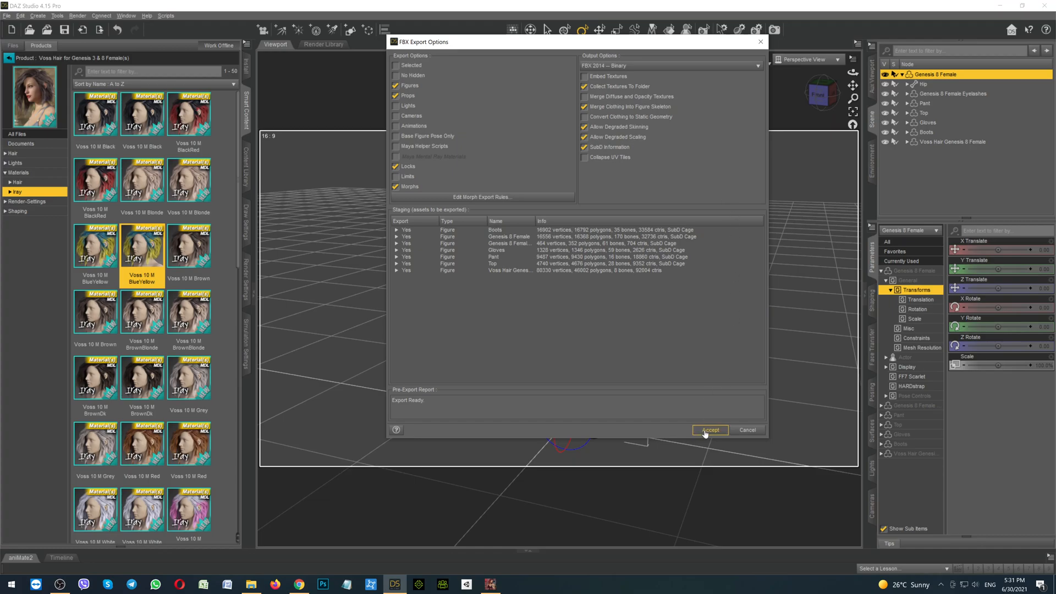
left_click(710, 430)
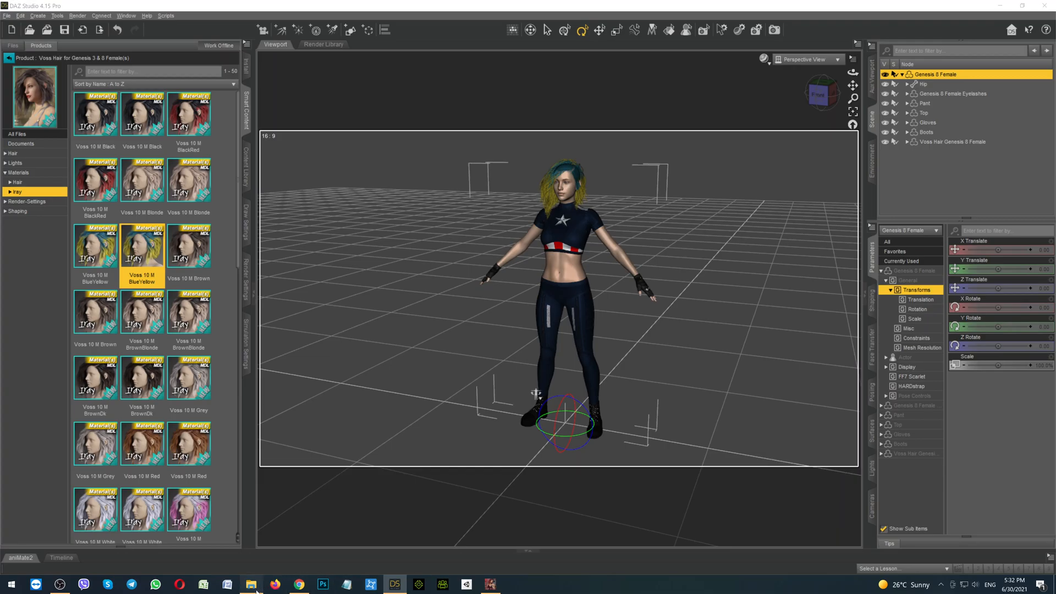
On RAMDisk (B:), drag MyModel.fbx into MyModel.images, check the folder's contents and go back
left_click(251, 584)
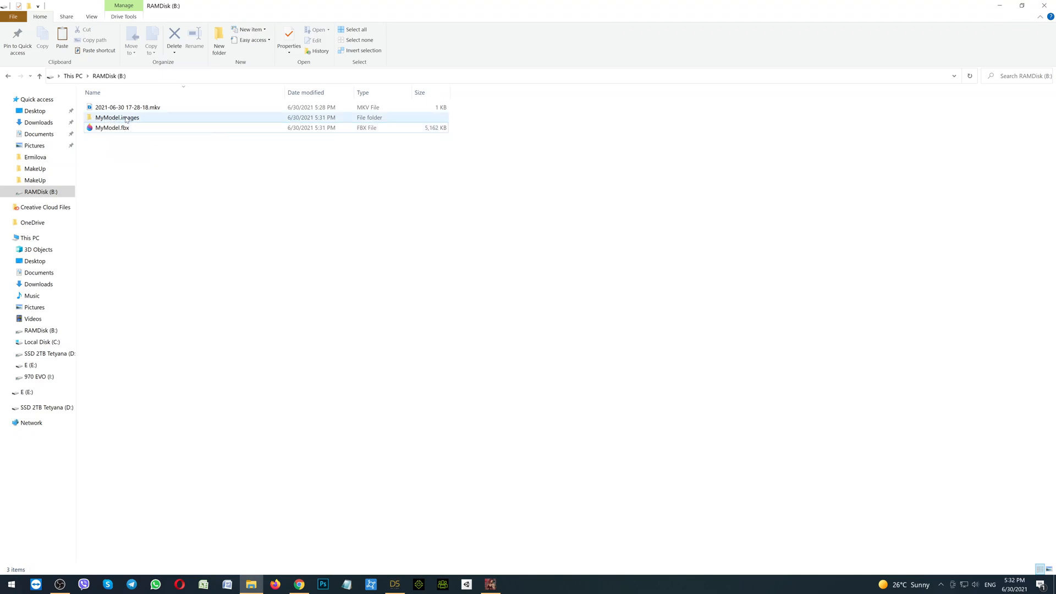
mouse_move(142, 118)
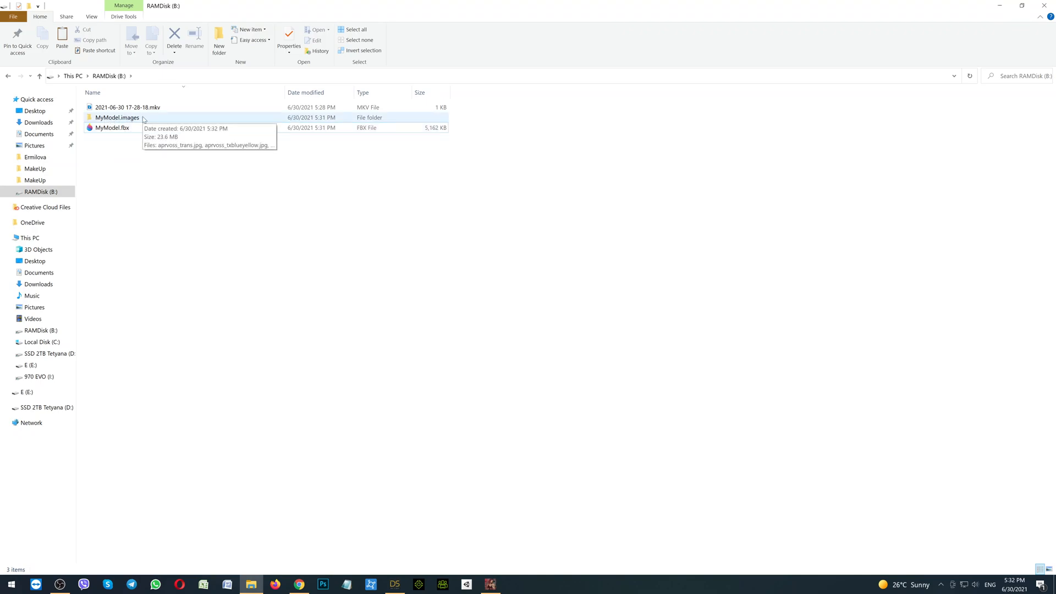
left_click(112, 127)
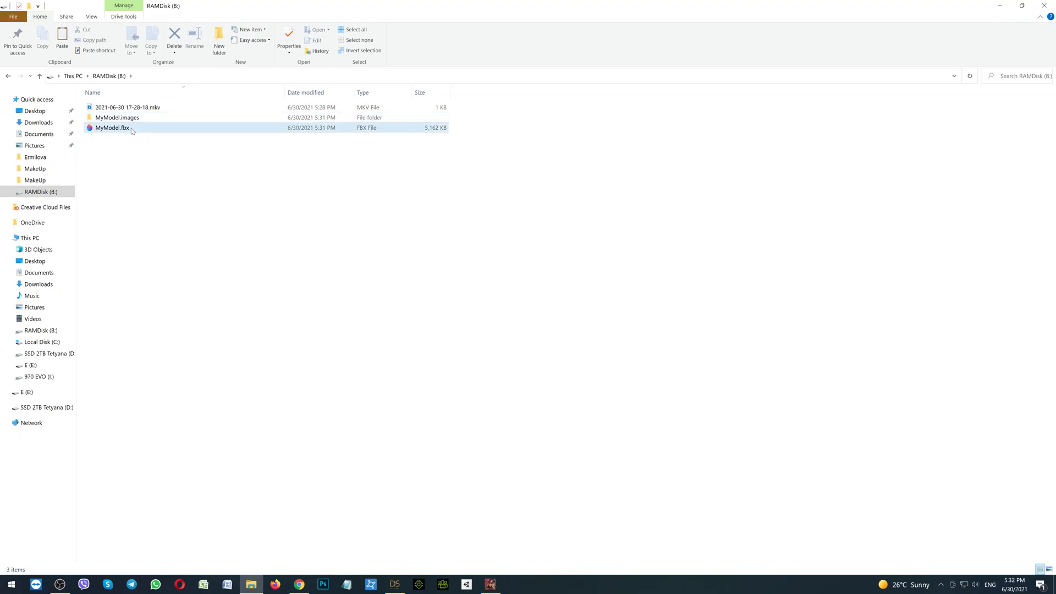
left_click(112, 127)
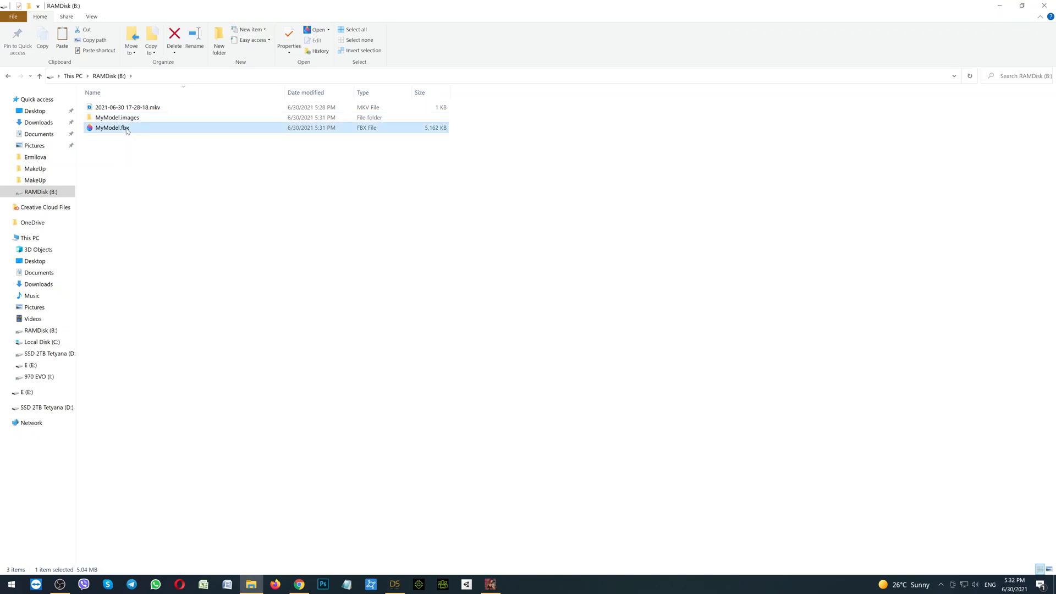
left_click_drag(112, 128, 118, 118)
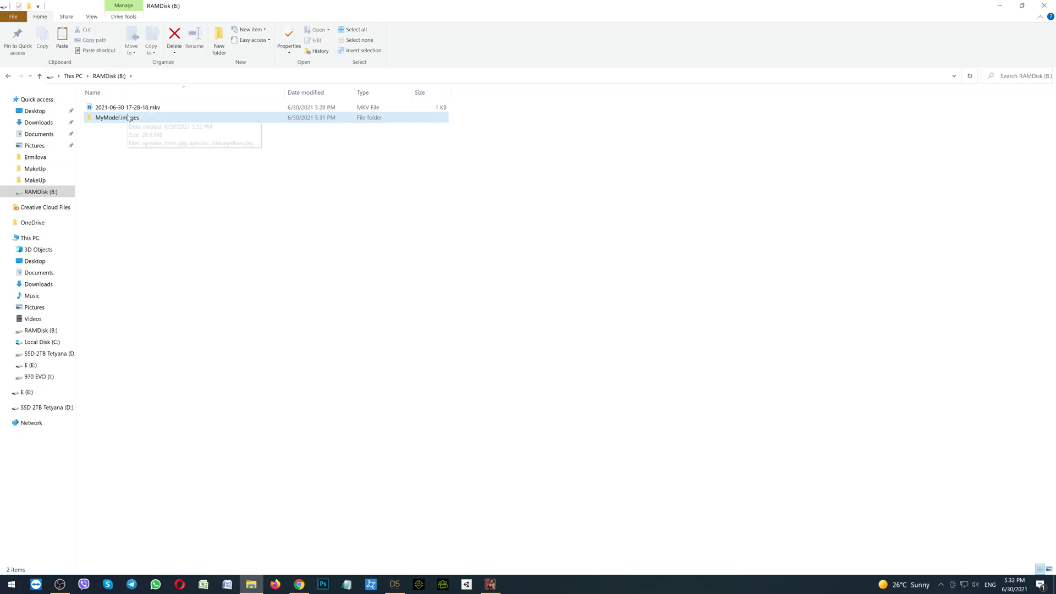
double_click(118, 118)
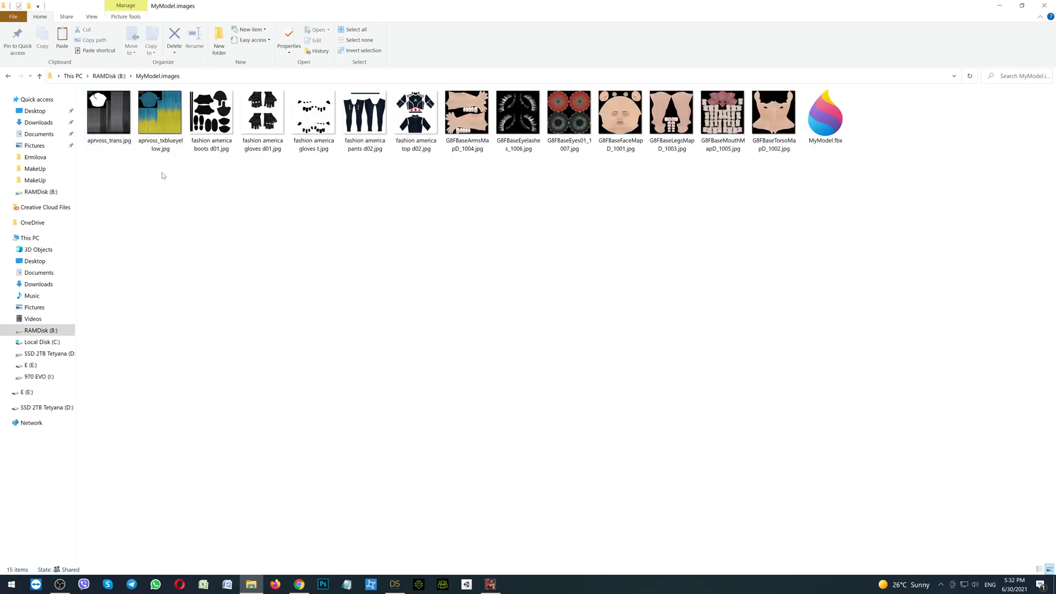
left_click(824, 114)
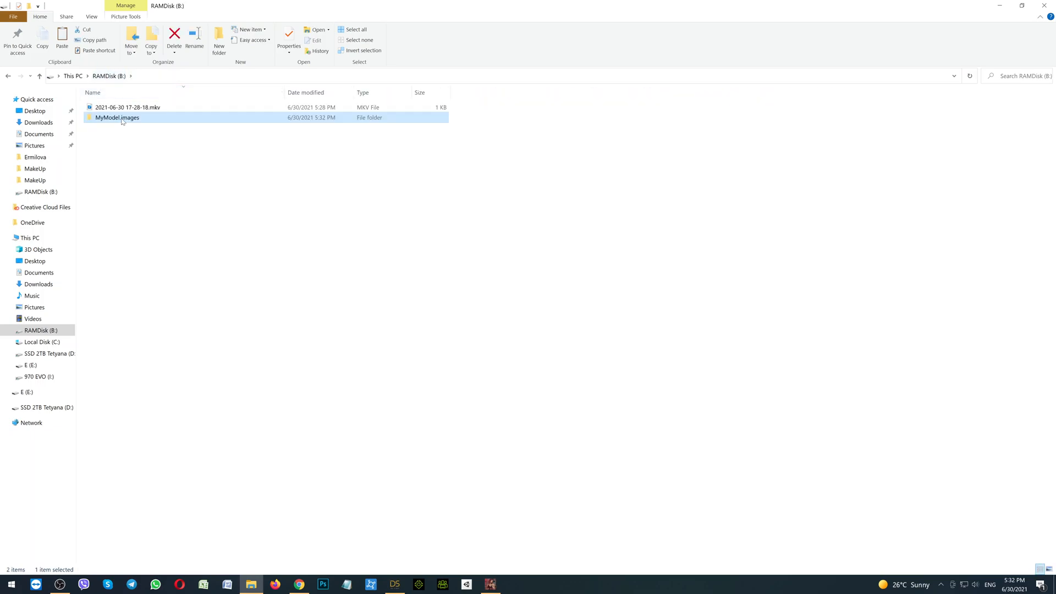
Bring up the context menu of the MyModel.images folder to copy it
right_click(118, 118)
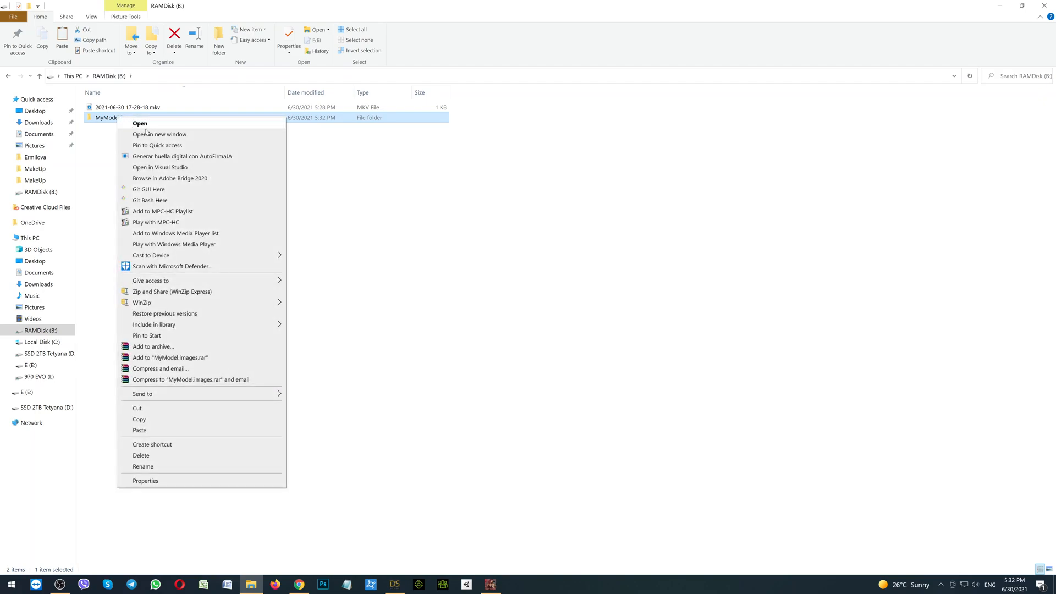
mouse_move(139, 419)
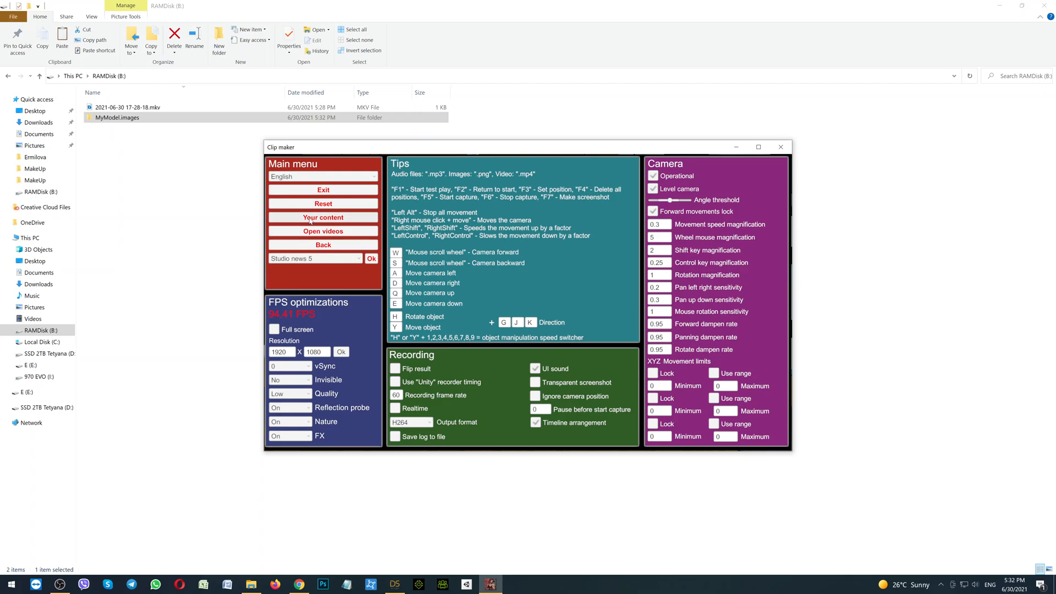
Paste MyModel.images into Clip maker's Your content objects folder and close the Explorer window
left_click(322, 218)
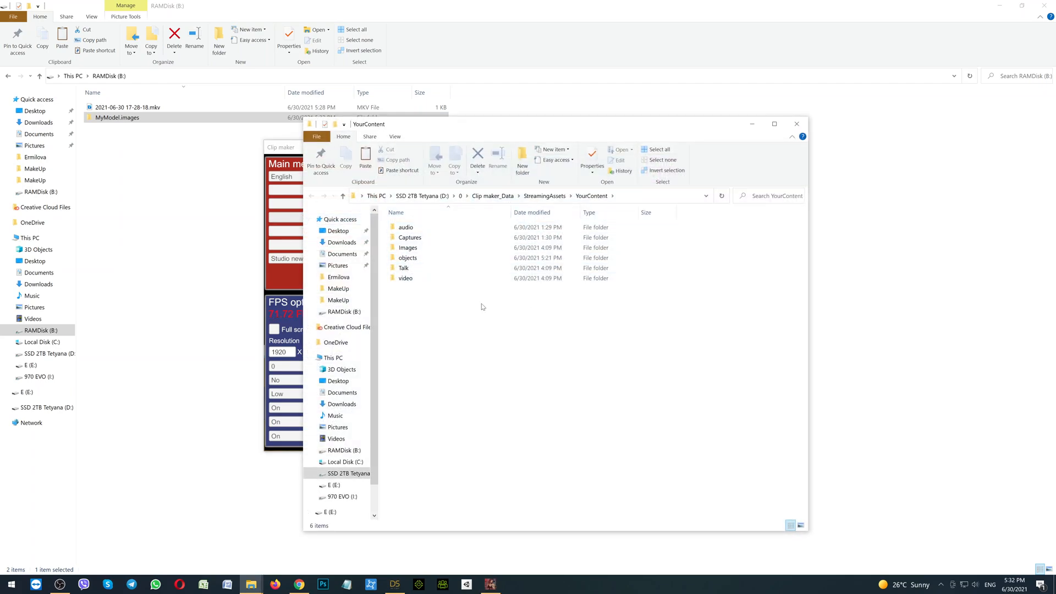
left_click(407, 258)
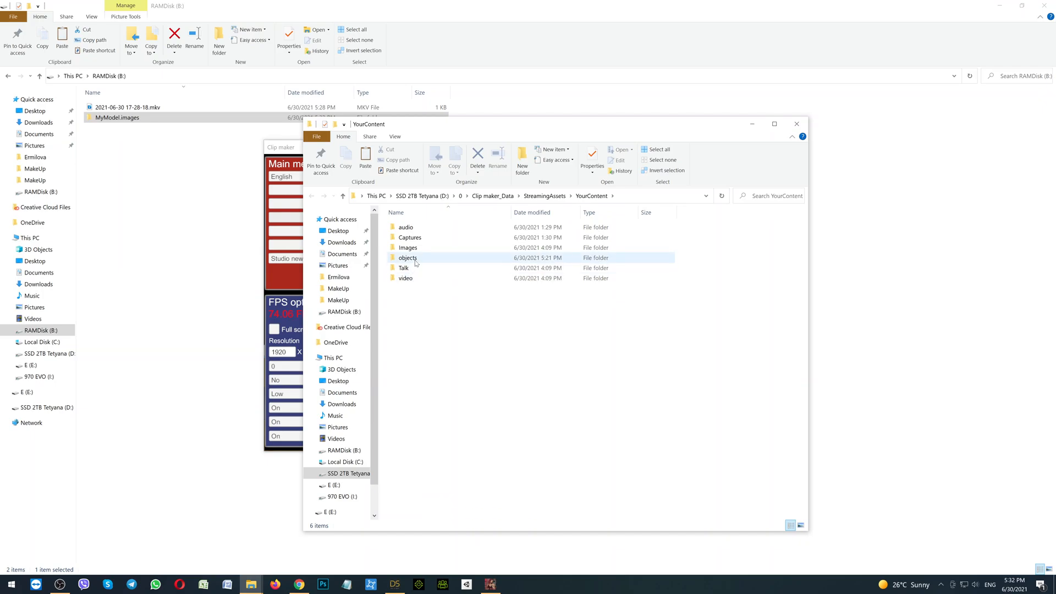
double_click(408, 257)
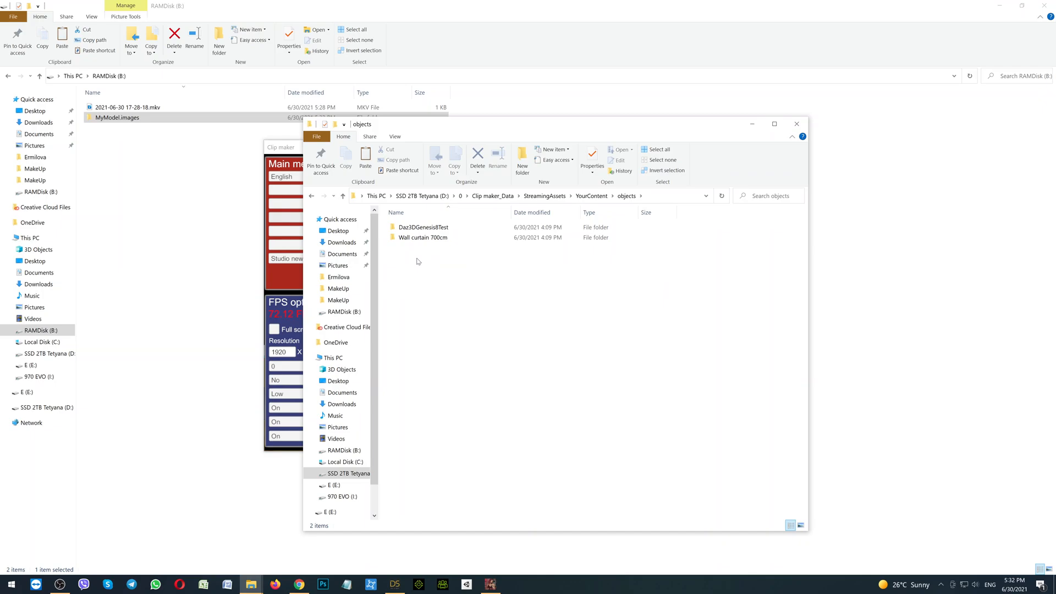
right_click(417, 262)
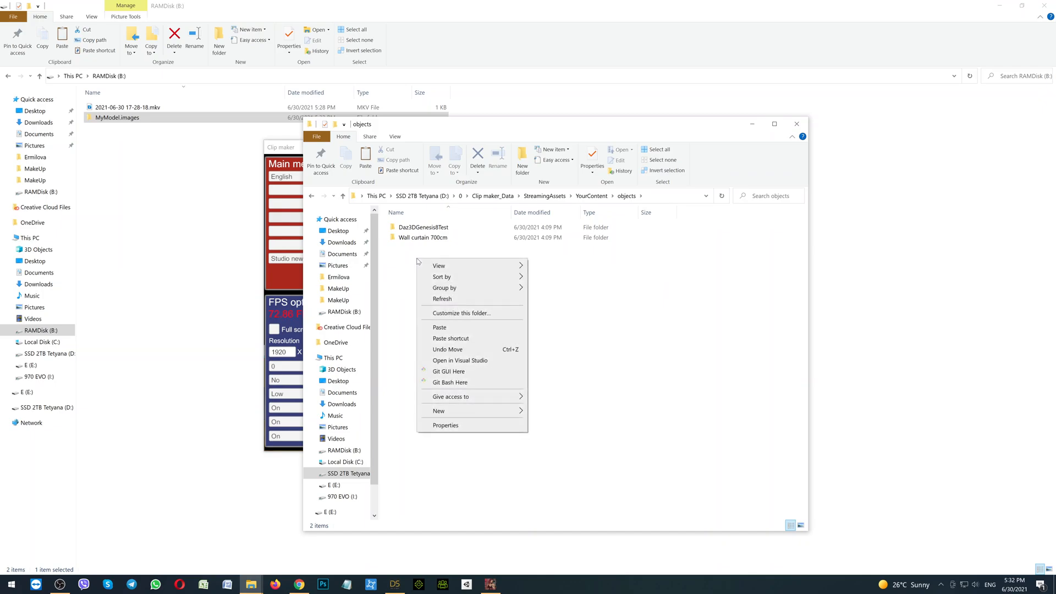
left_click(439, 326)
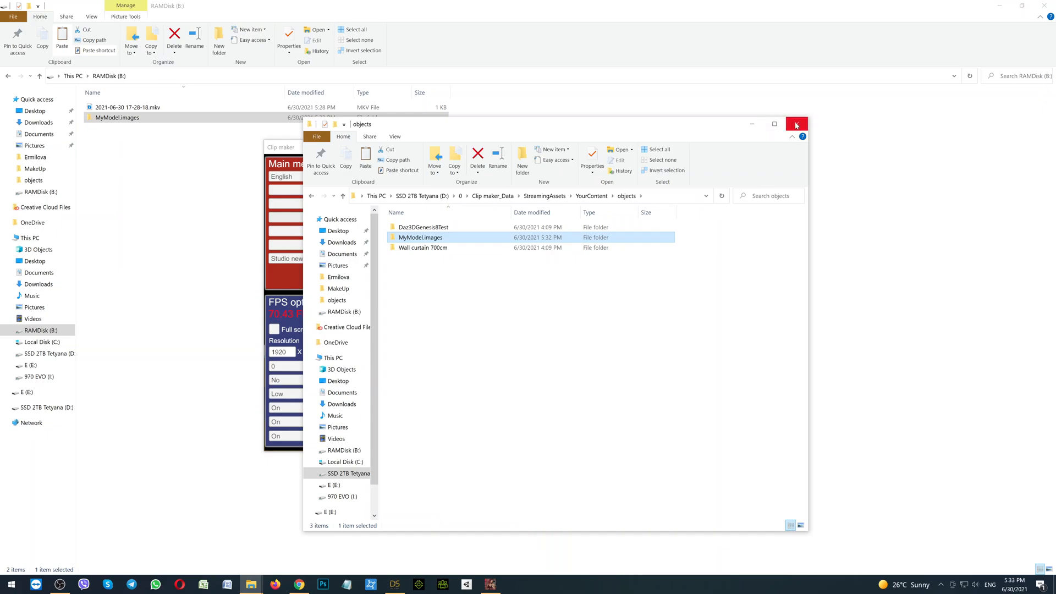
left_click(796, 124)
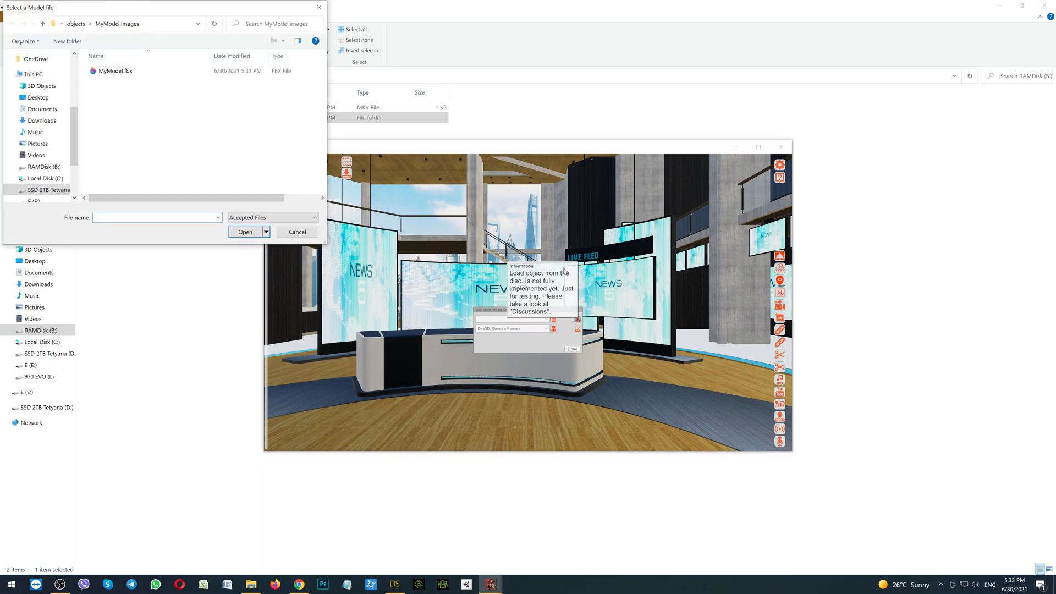
Browse the model file dialog to drive D: > 0 > Clip maker_Data
left_click(116, 71)
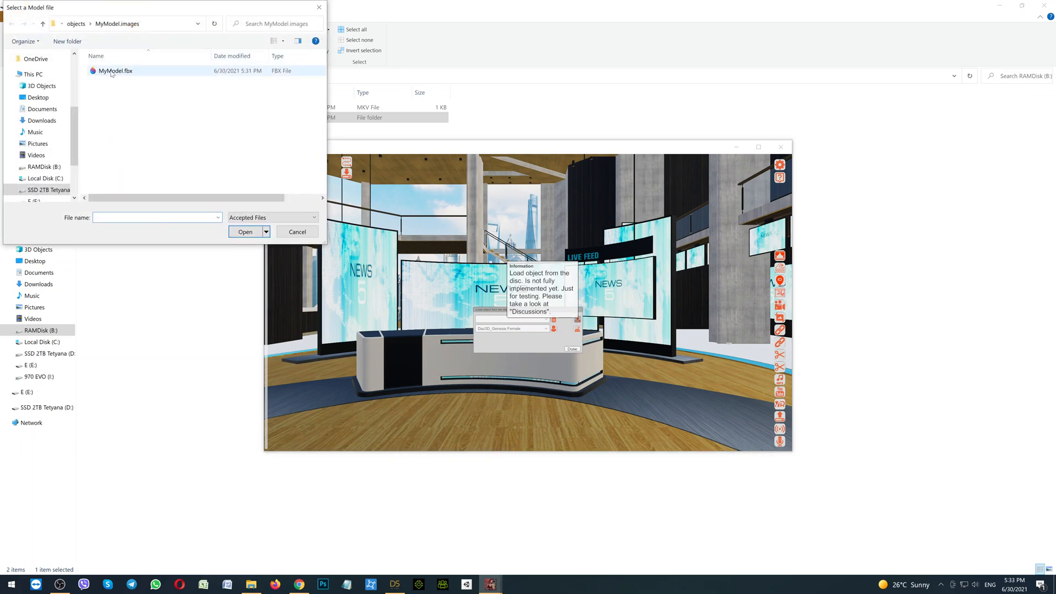
mouse_move(116, 71)
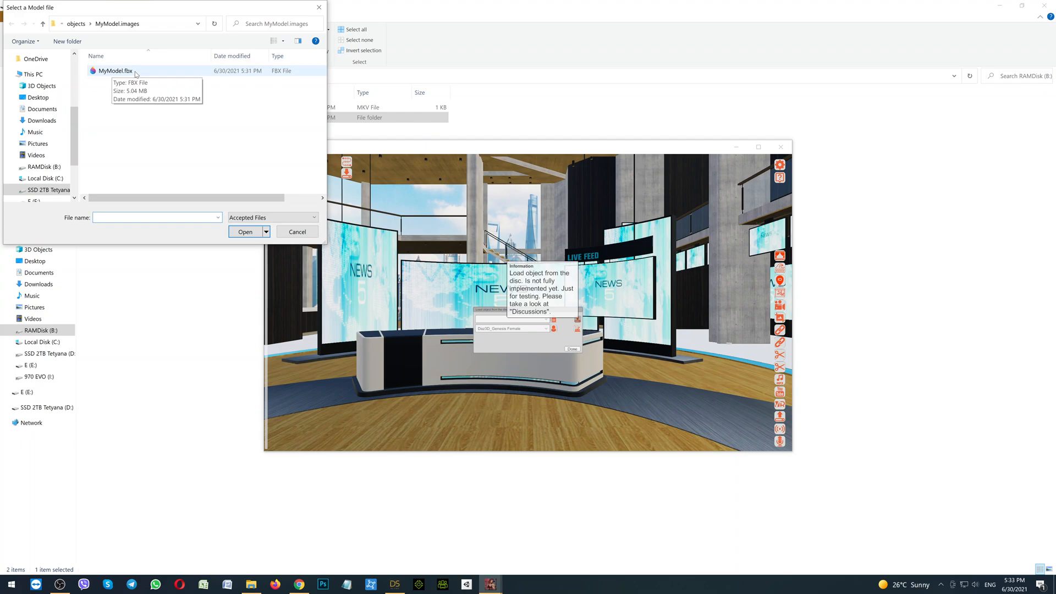
mouse_move(54, 178)
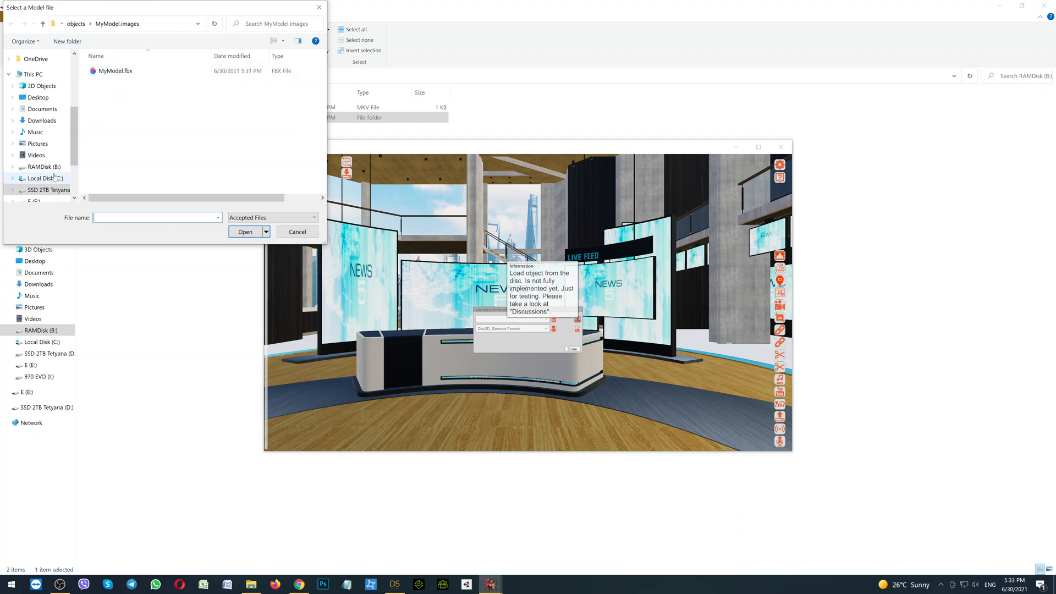
left_click(48, 190)
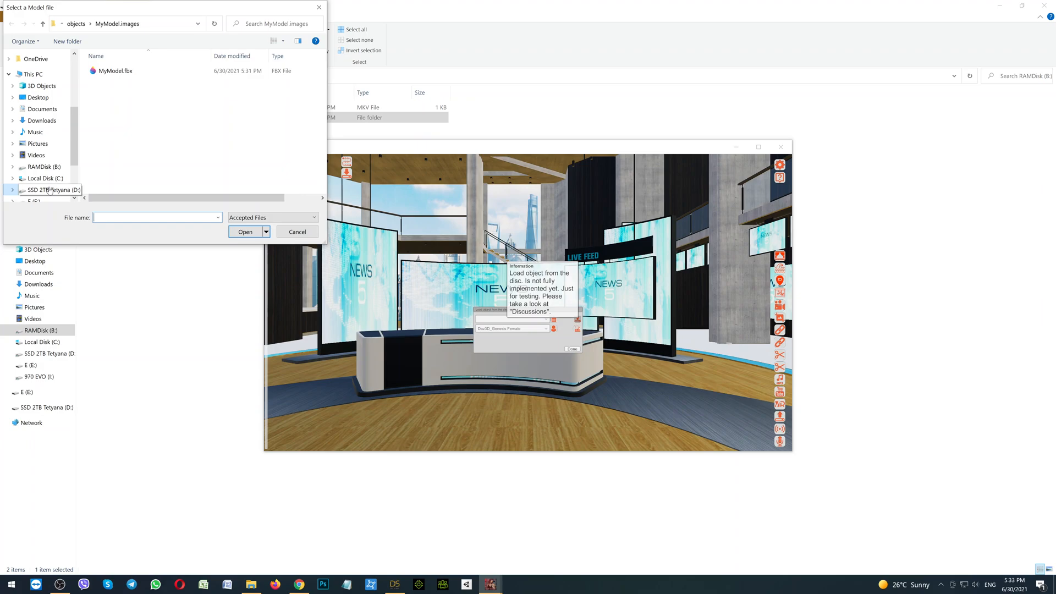
left_click(50, 190)
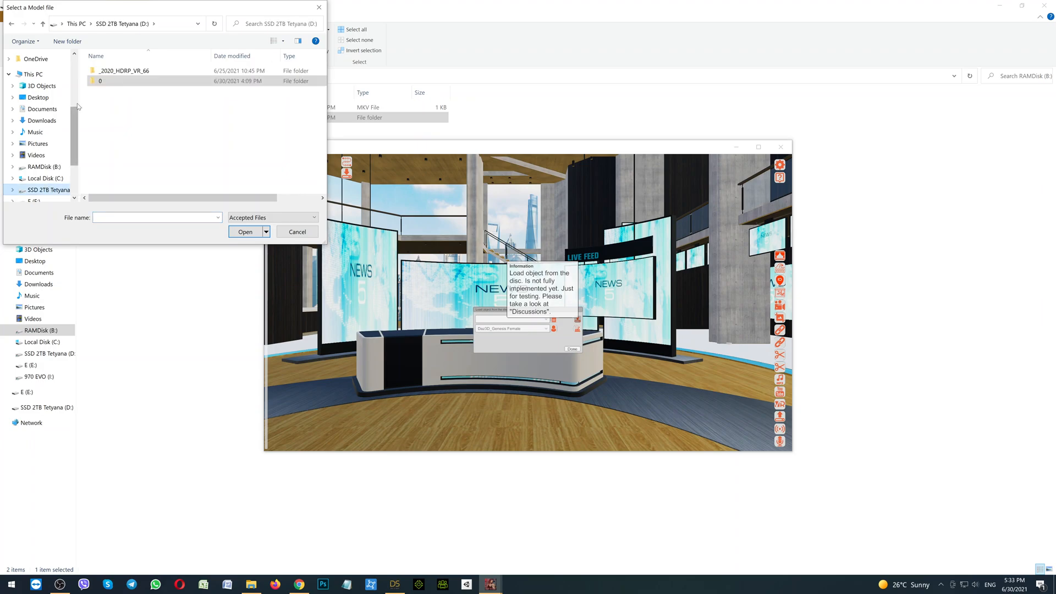
double_click(100, 80)
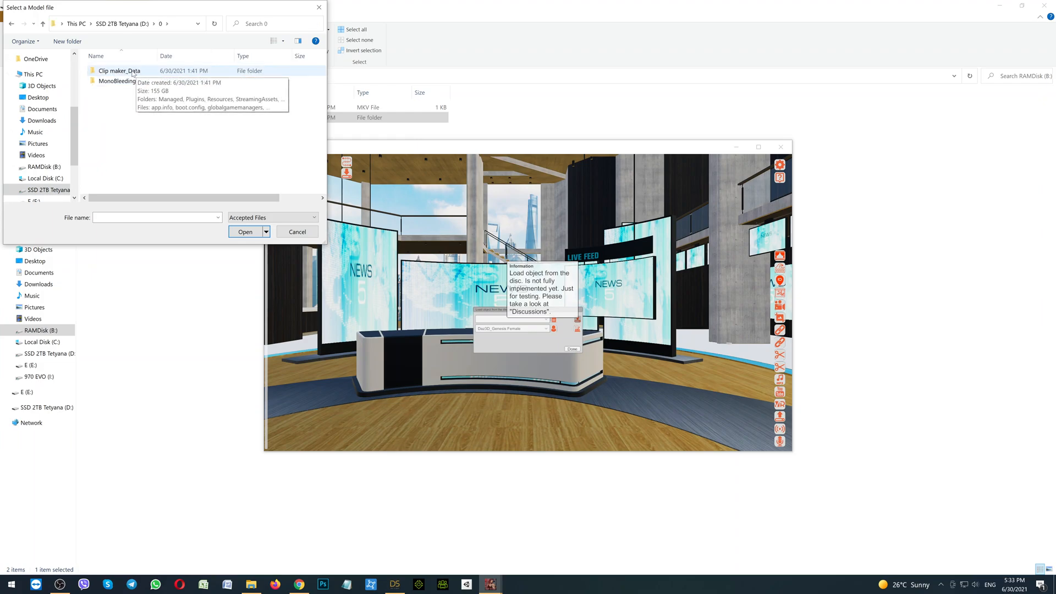
double_click(119, 71)
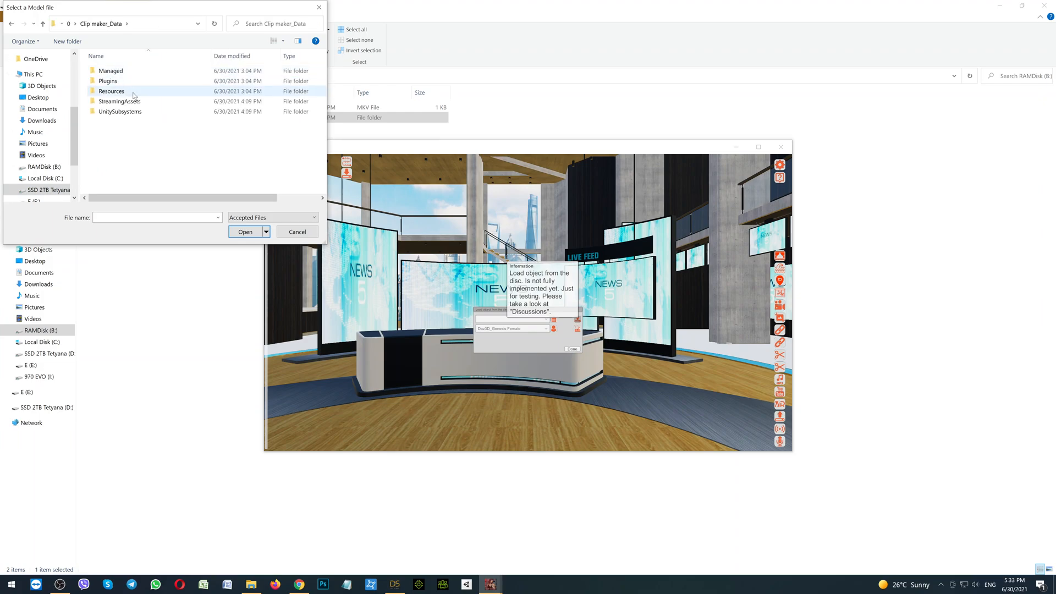
Continue into StreamingAssets > YourContent > objects and enter the MyModel.images folder
double_click(119, 101)
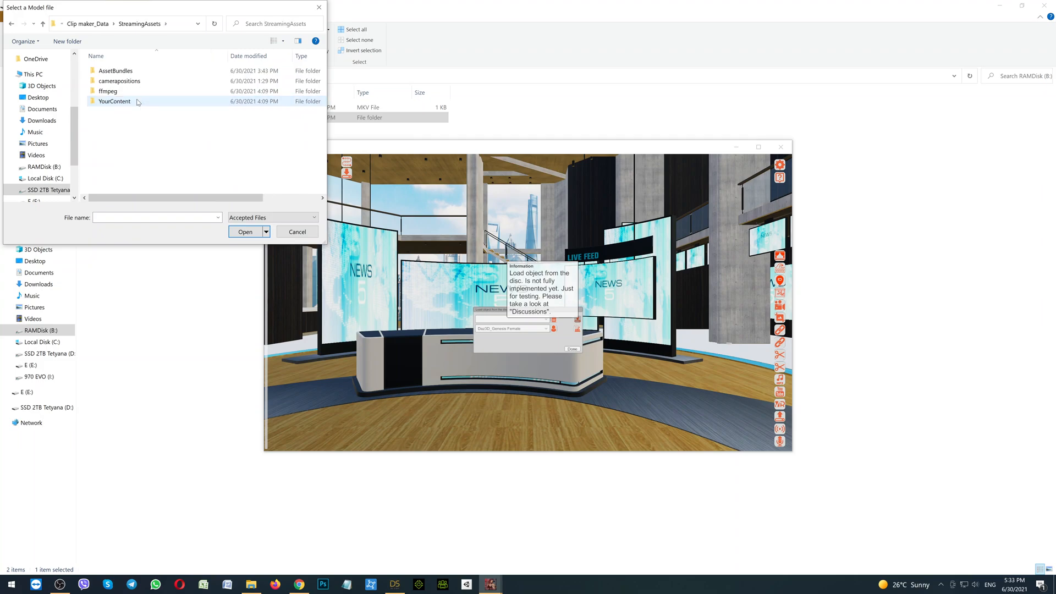
double_click(114, 101)
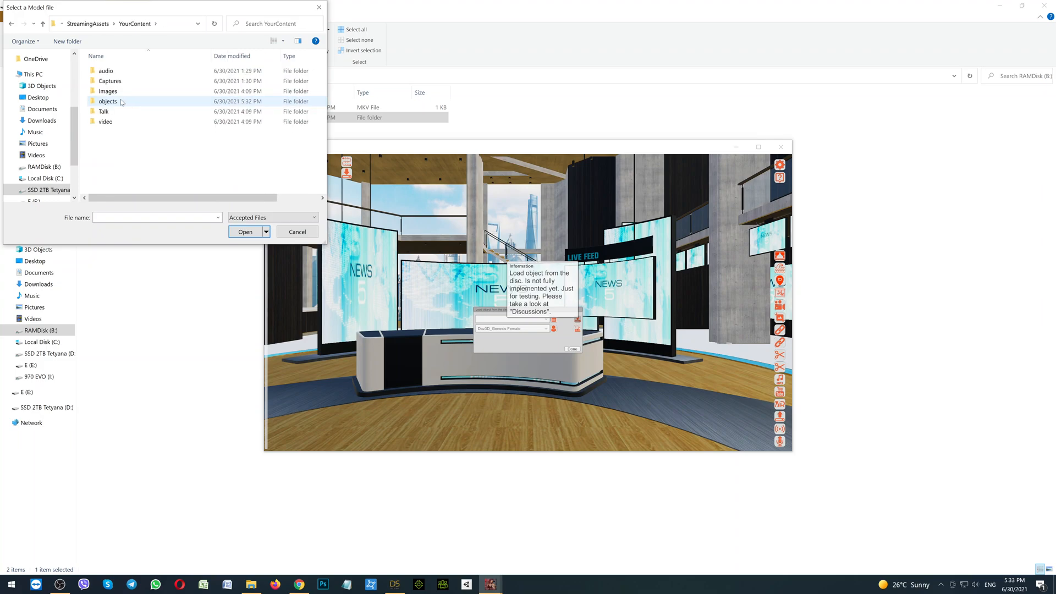
double_click(107, 101)
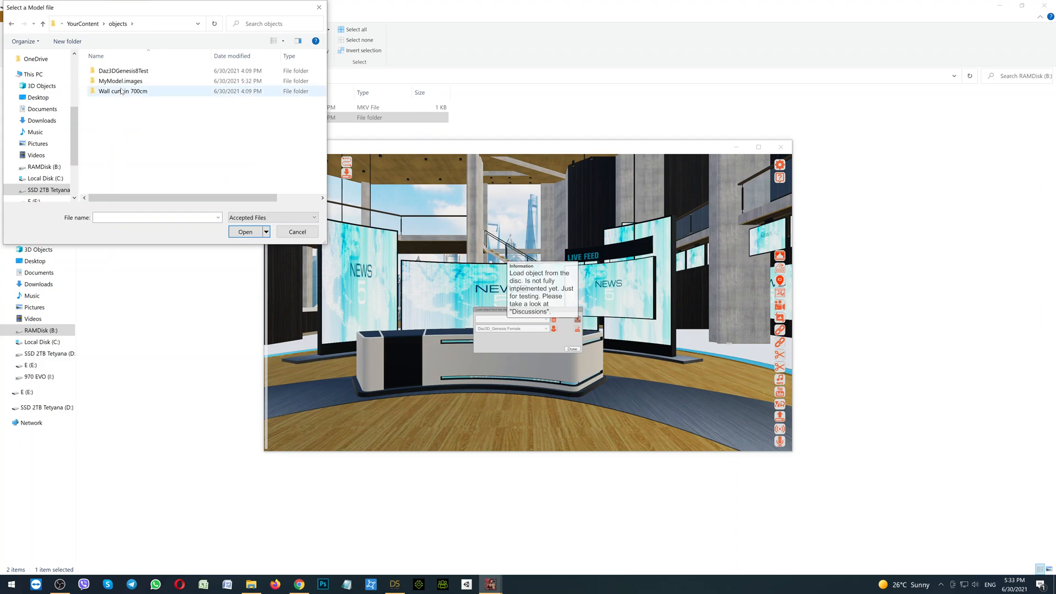
left_click(121, 80)
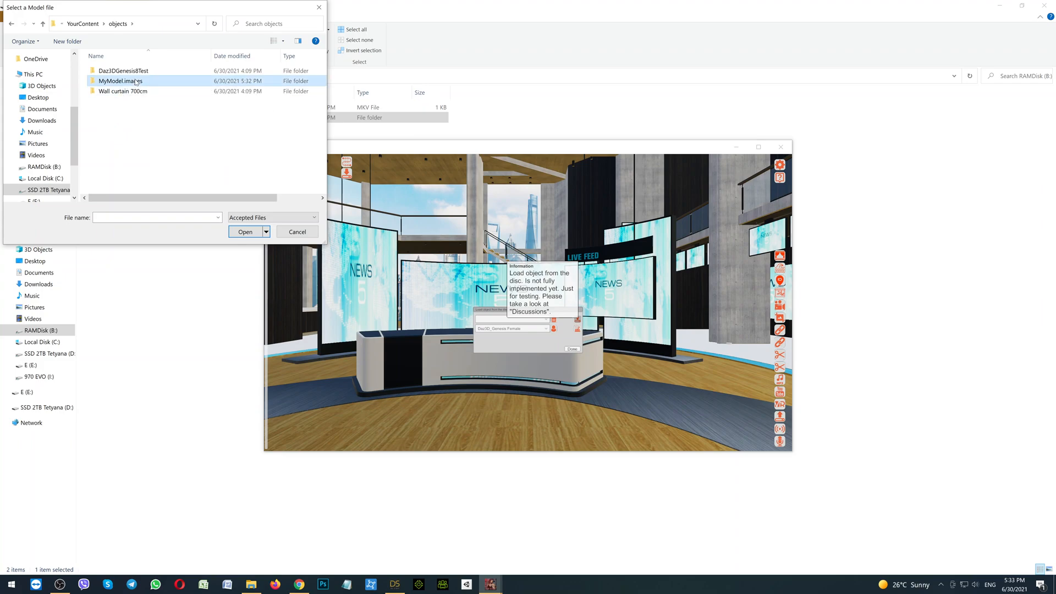
double_click(121, 81)
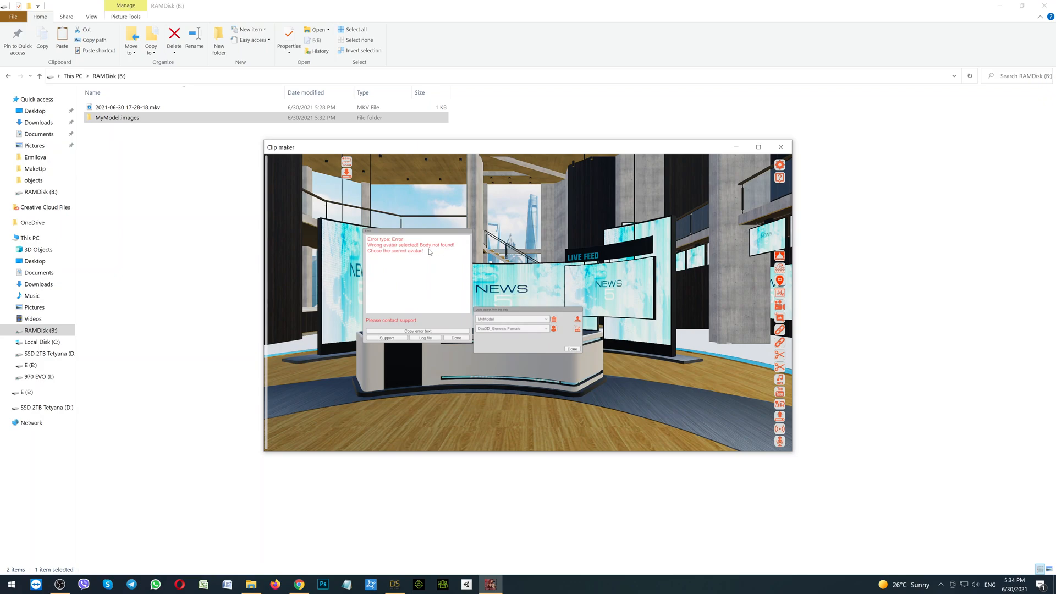
mouse_move(385, 256)
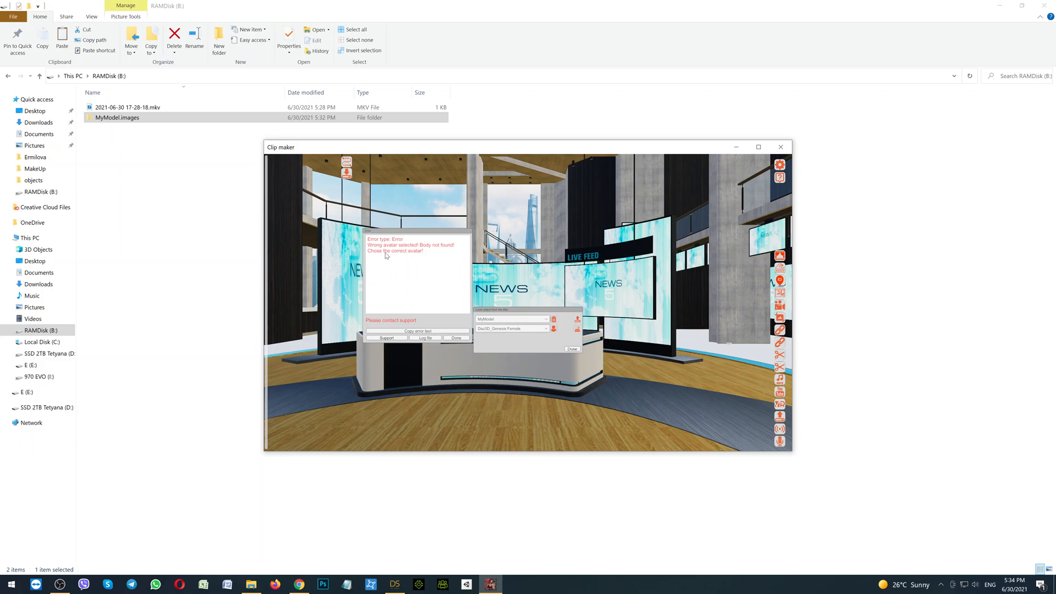
mouse_move(425, 260)
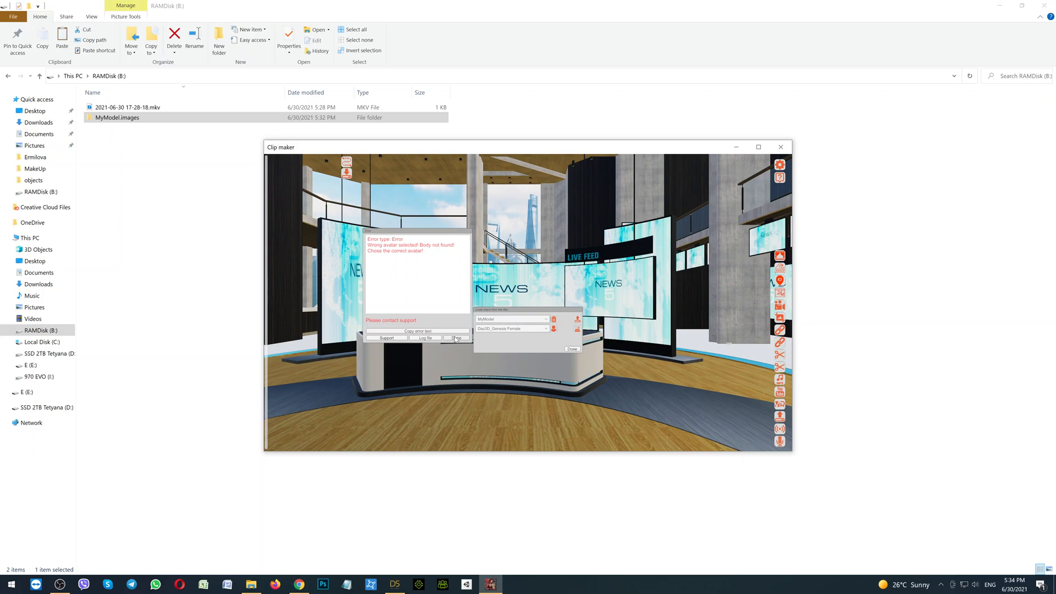
Dismiss the 'Wrong avatar selected' error shown after loading MyModel.fbx
left_click(455, 337)
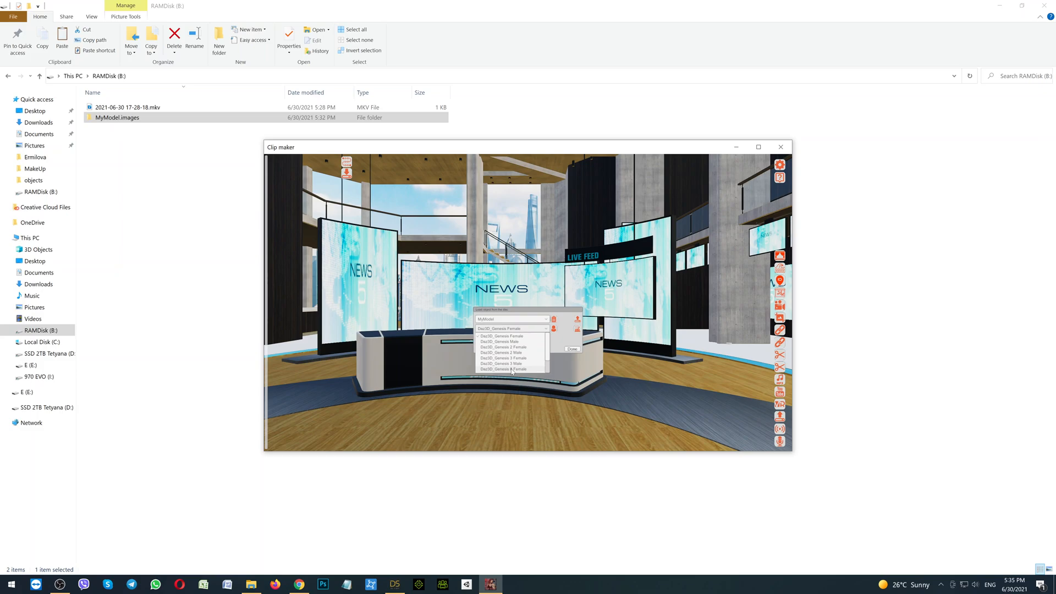
Set MyModel's avatar to Daz3D_Genesis 8 Female, register it as humanoid and close the loading panel
left_click(502, 336)
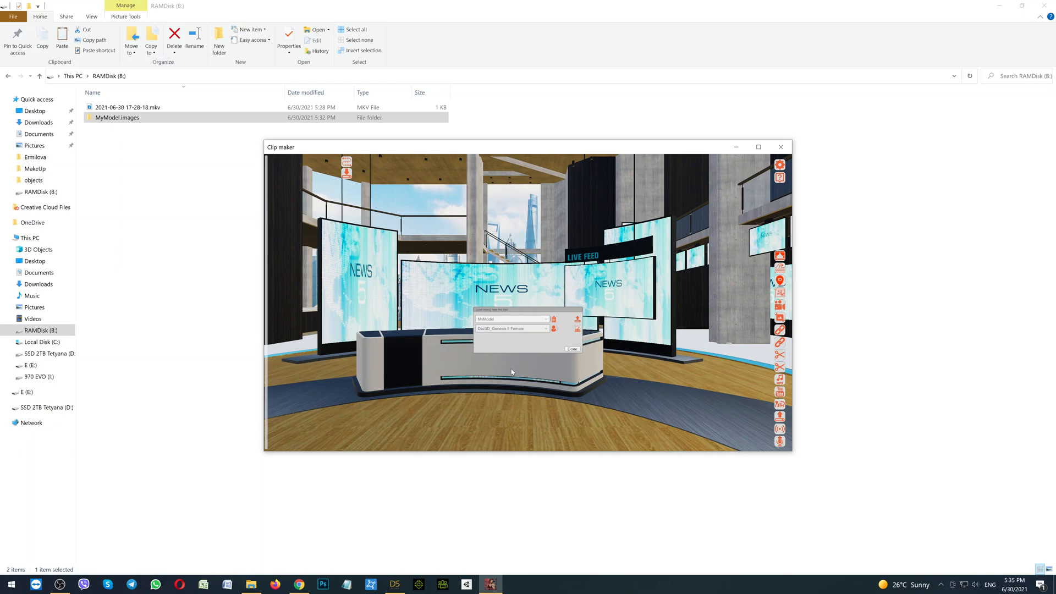
mouse_move(525, 332)
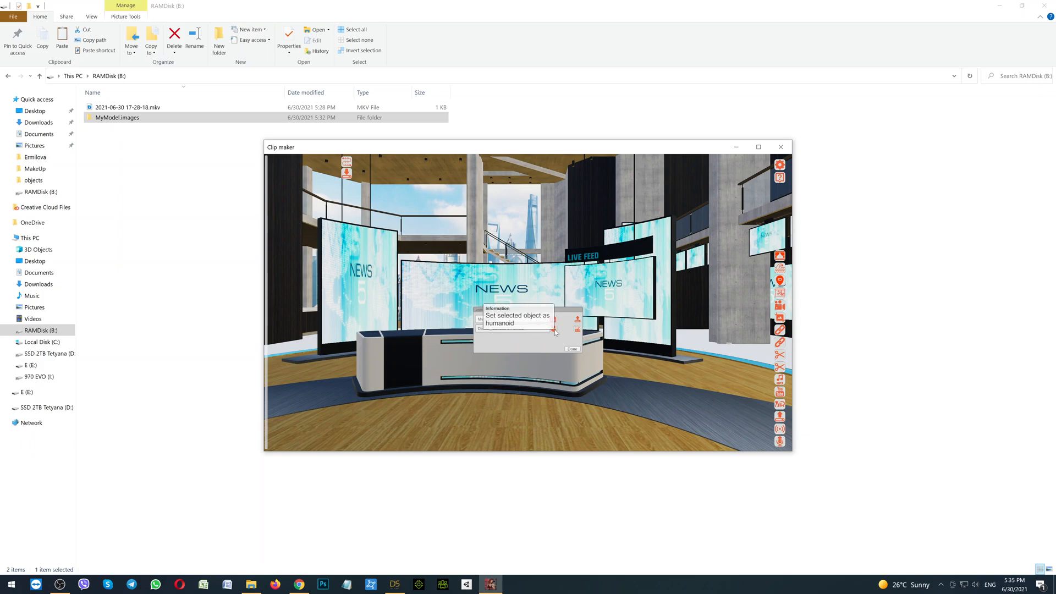
left_click(556, 332)
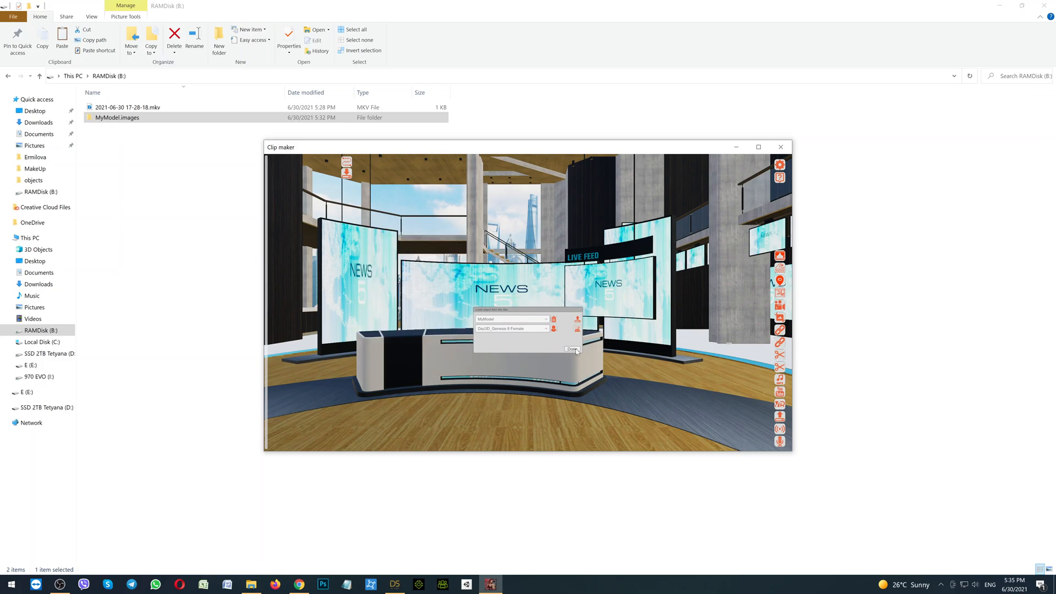
left_click(572, 349)
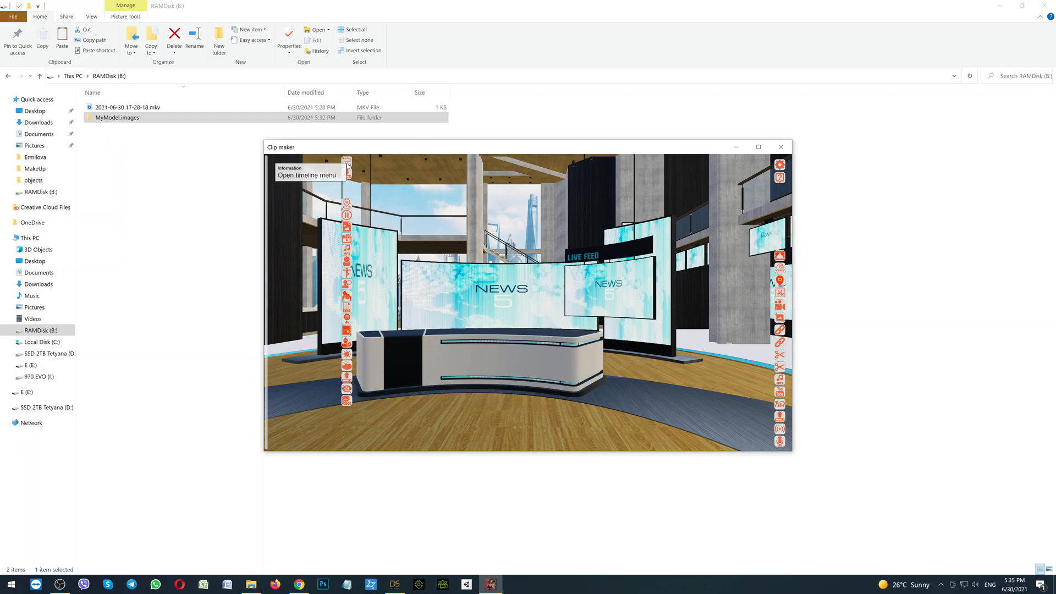
mouse_move(347, 204)
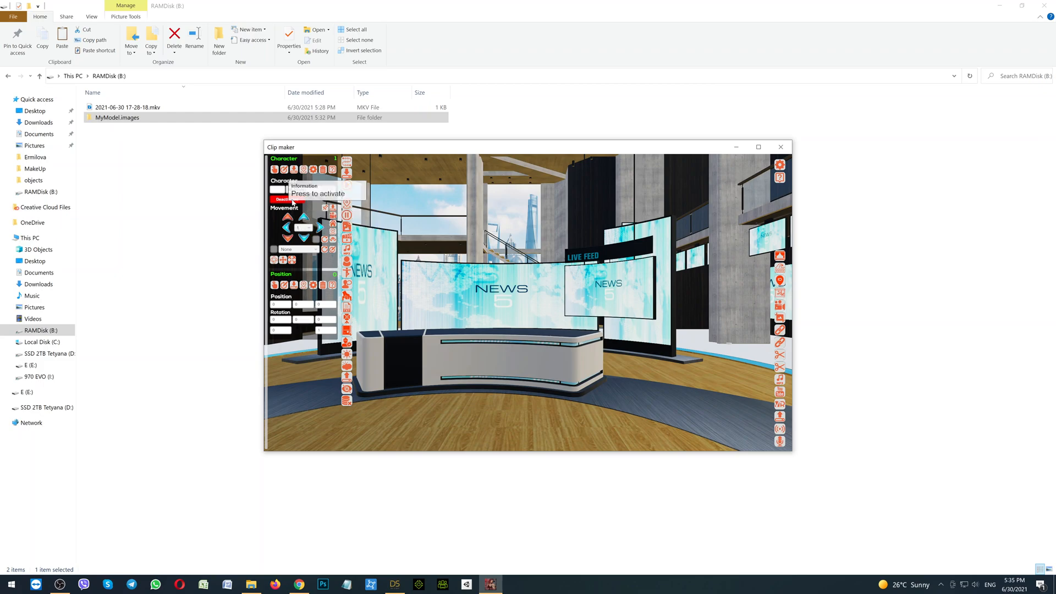
Activate MyModel in the Character panel and enable its animation
left_click(283, 199)
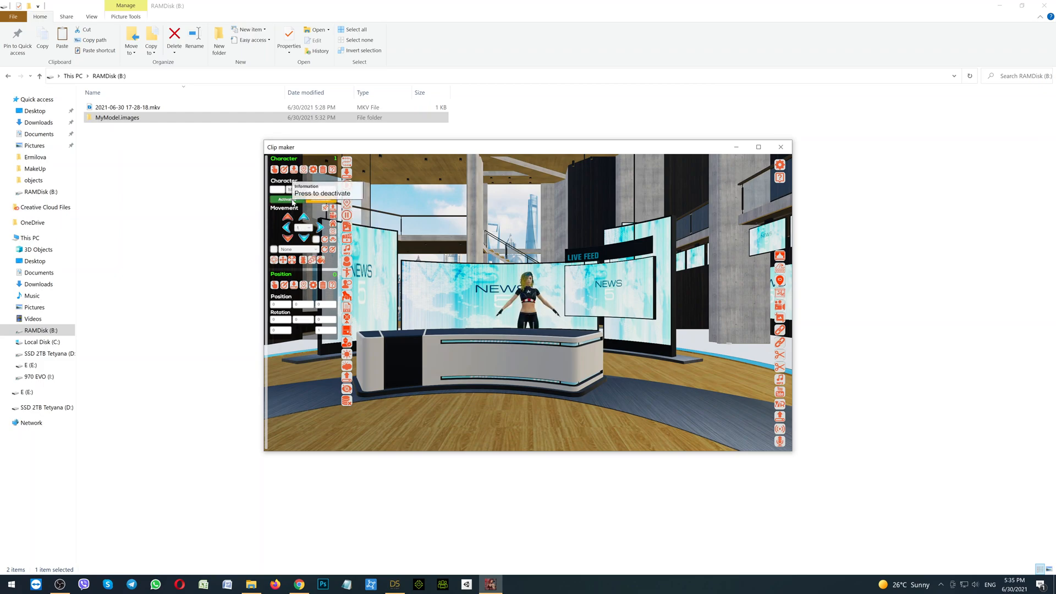
left_click(285, 199)
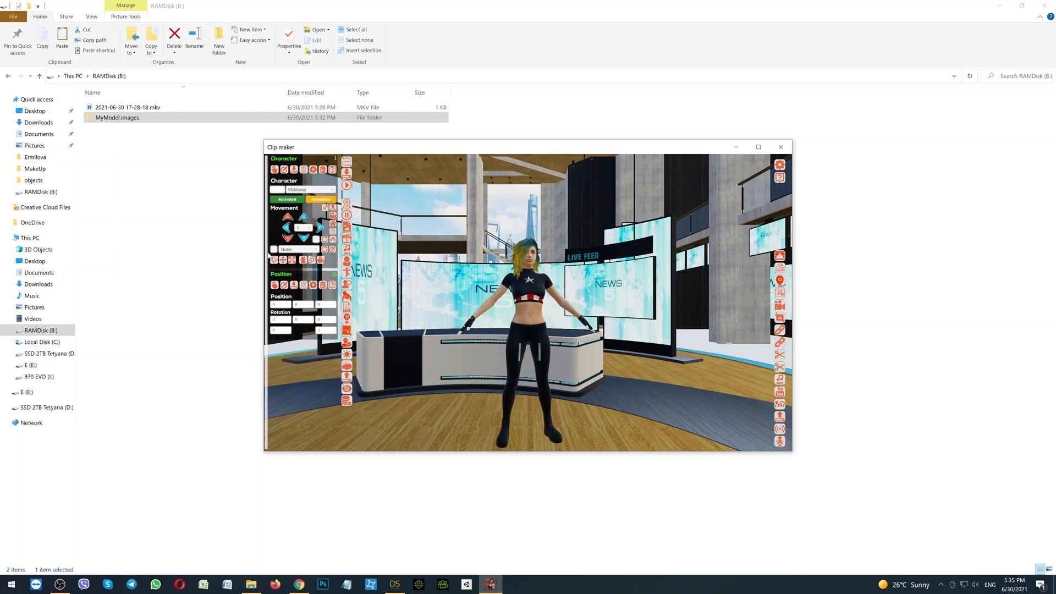
mouse_move(458, 273)
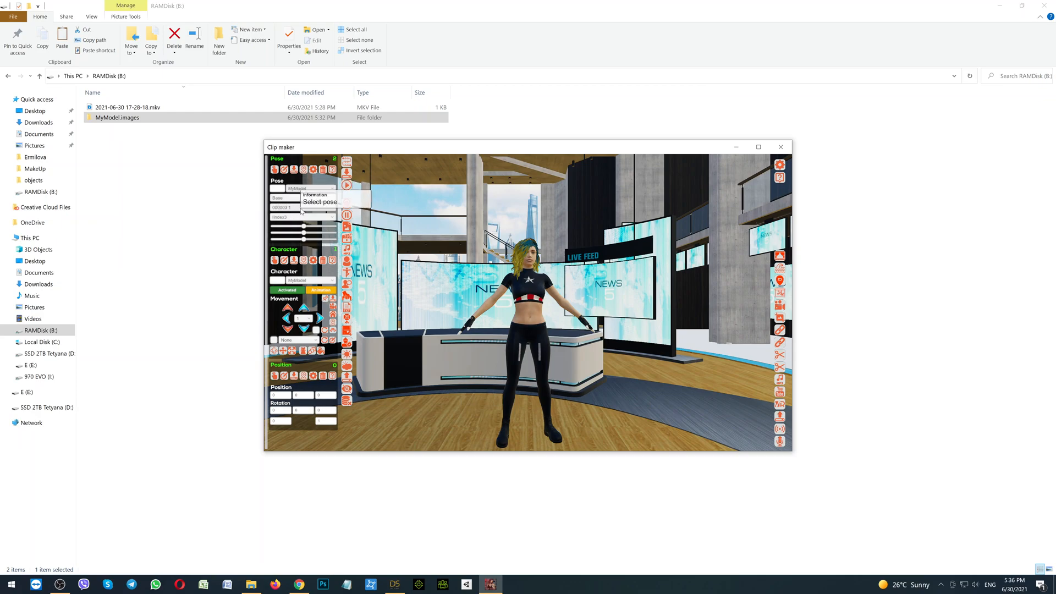
mouse_move(295, 169)
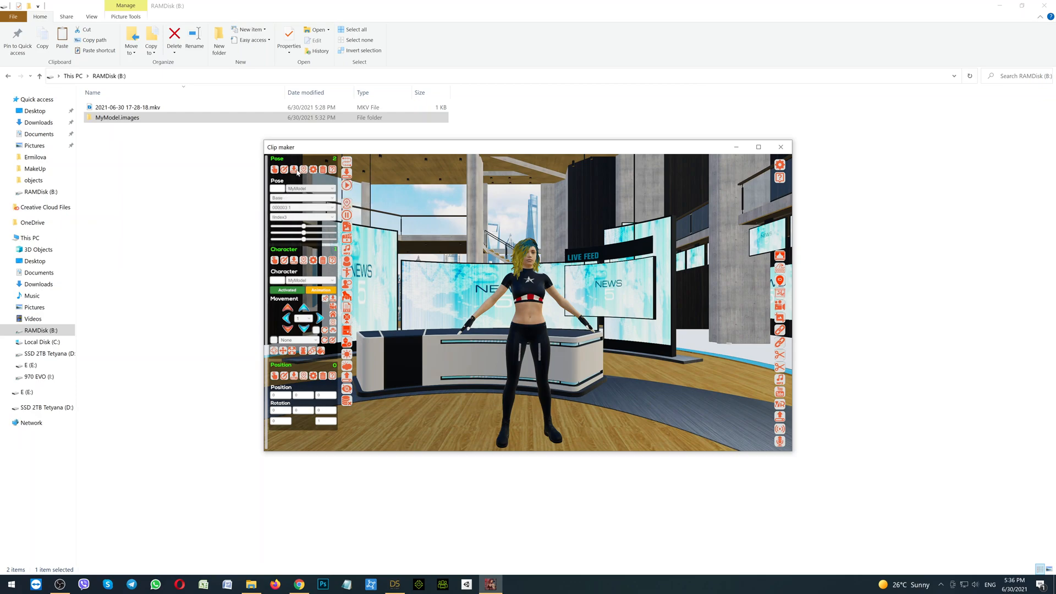
mouse_move(347, 170)
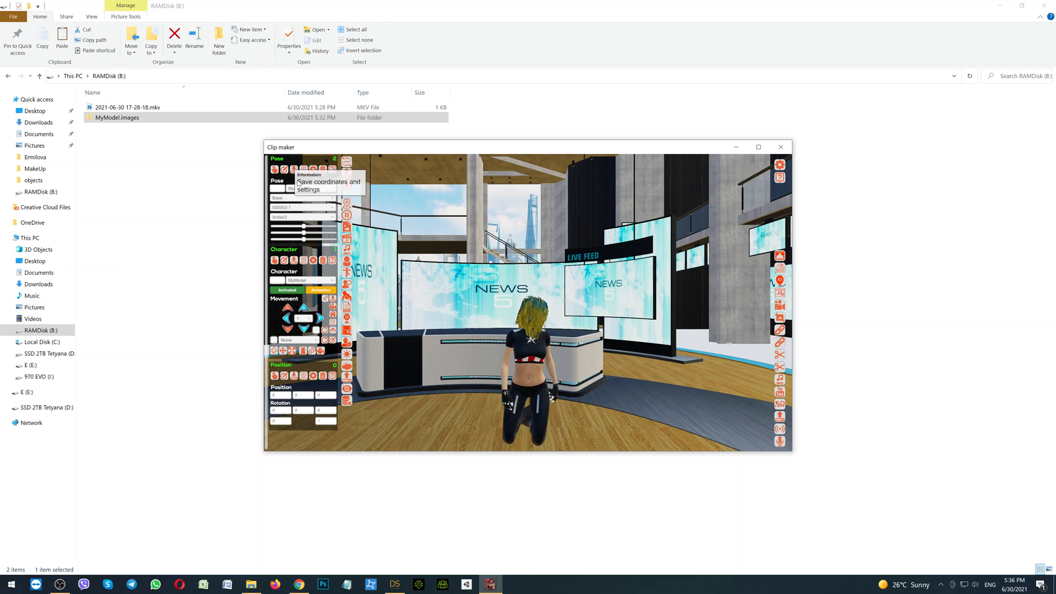
mouse_move(475, 354)
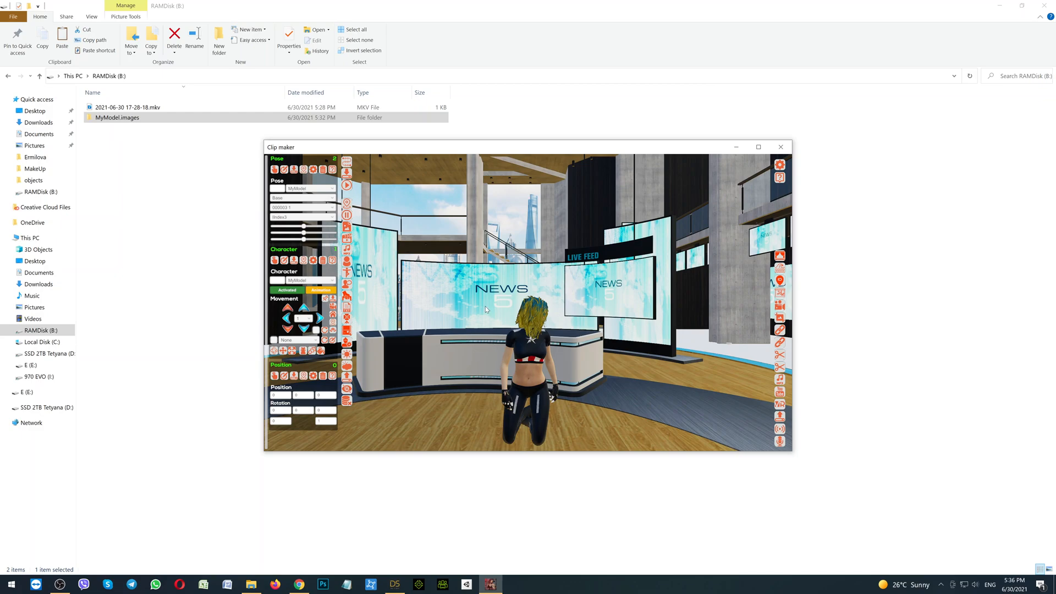
mouse_move(531, 311)
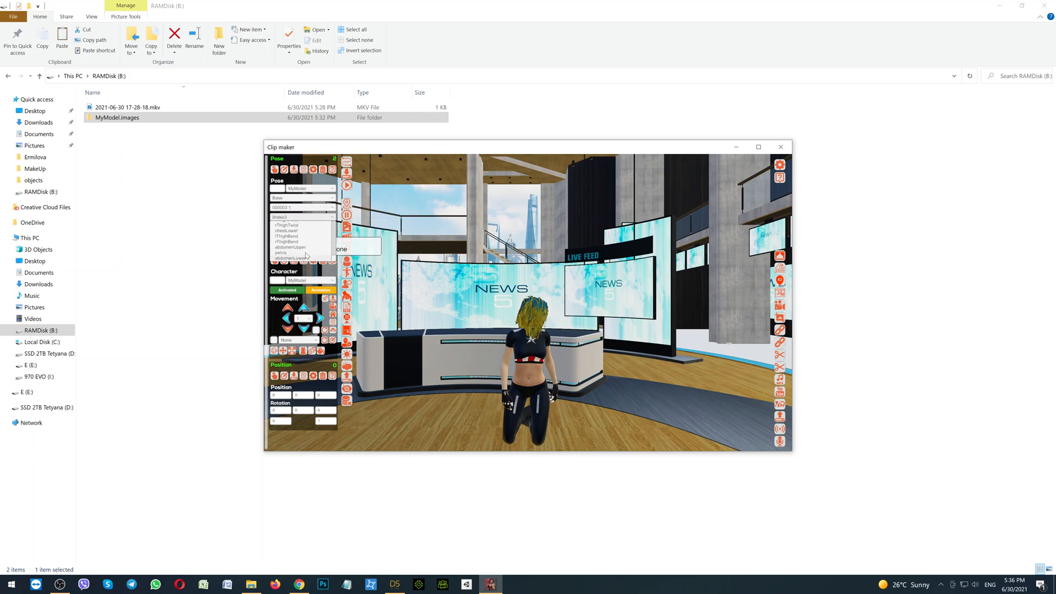
Scroll the Pose panel's bone controls to reach the head rotation settings
scroll("down", 3)
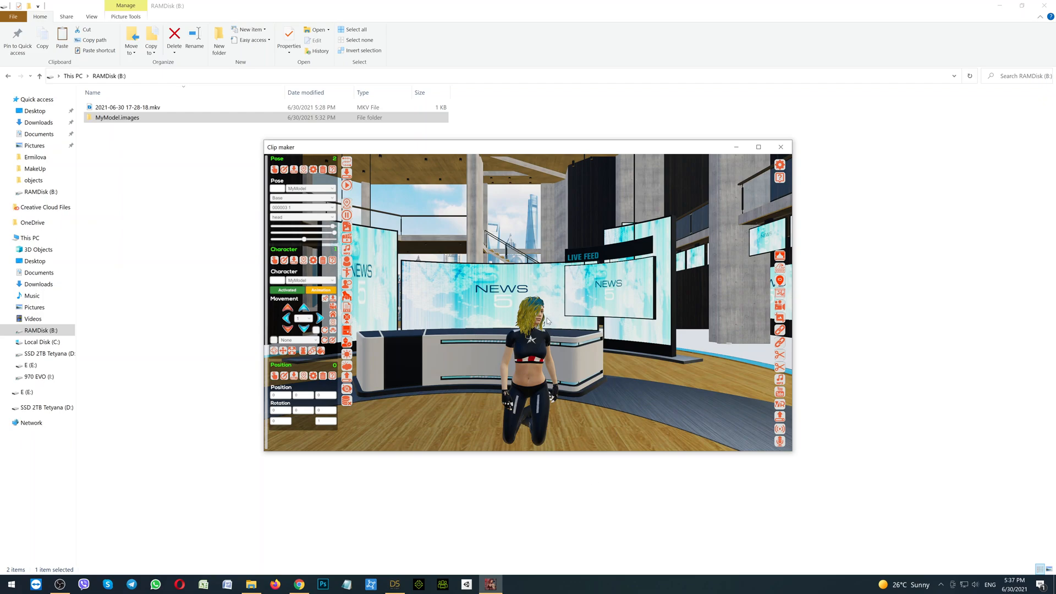
mouse_move(321, 289)
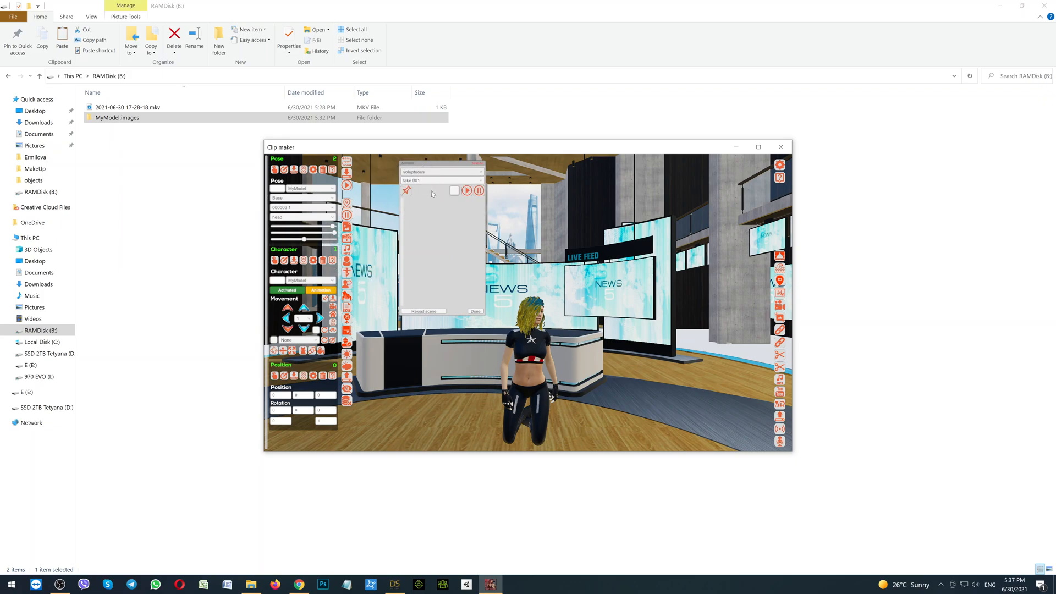
Select take 004 from the timeline's recorded takes list
left_click(441, 179)
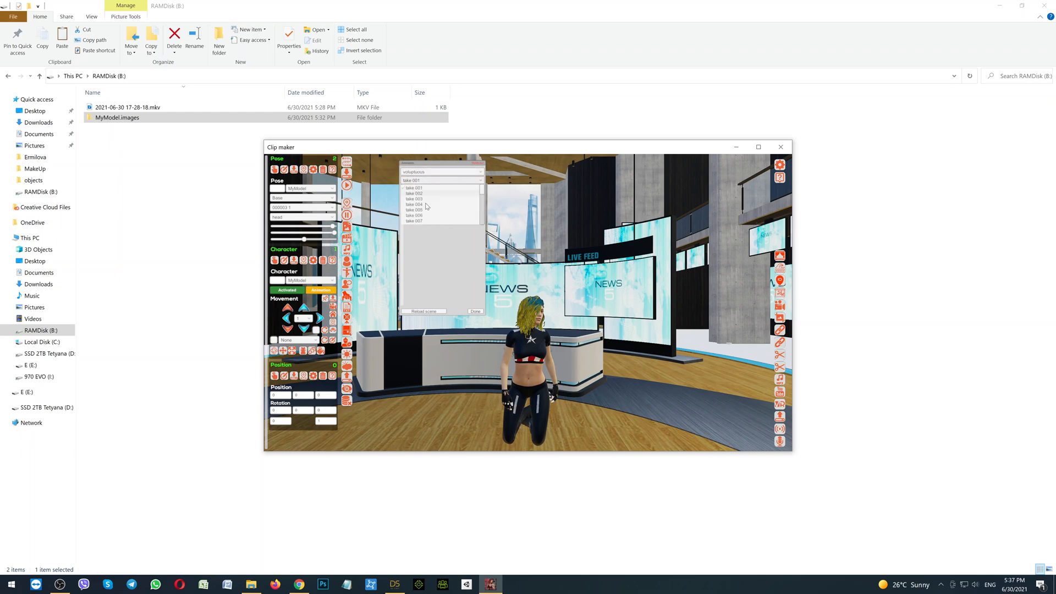
left_click(416, 204)
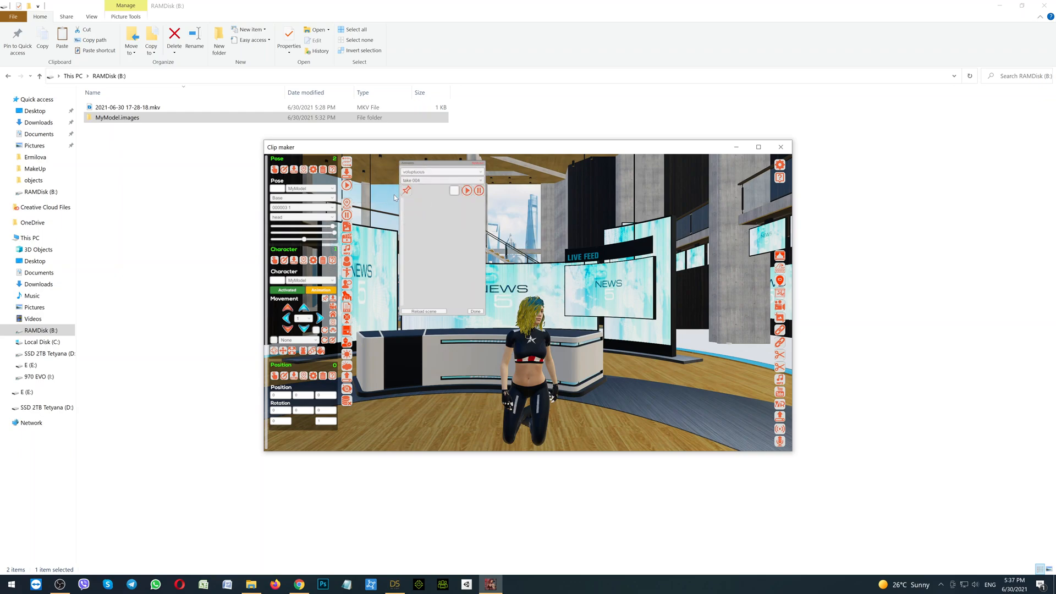